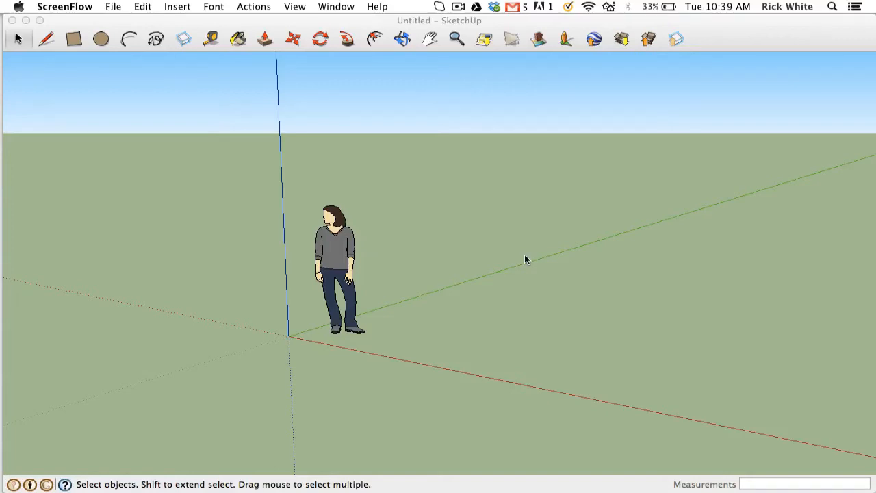
{"action": "mouse_move", "coordinate": [342, 359]}
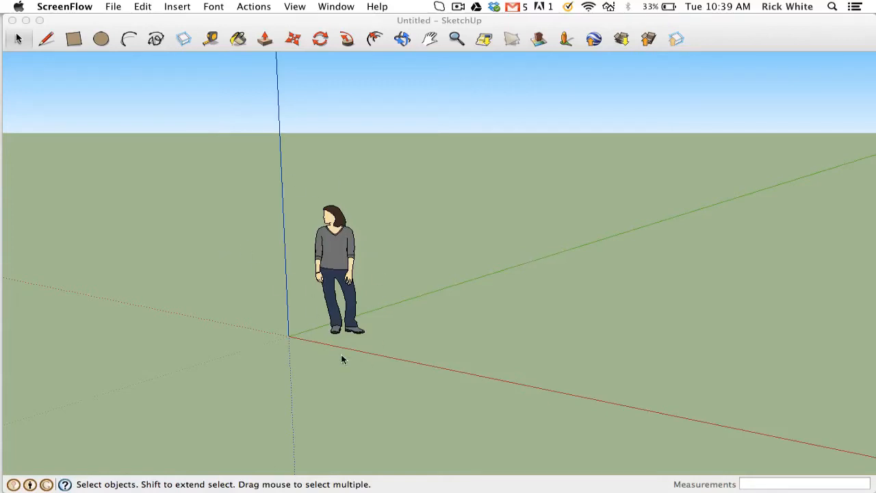
{"action": "mouse_move", "coordinate": [397, 24]}
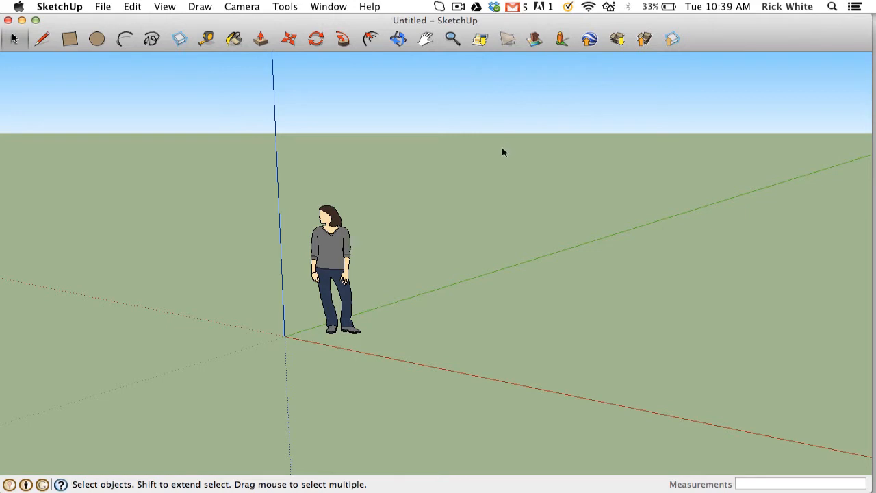
{"action": "mouse_move", "coordinate": [286, 77]}
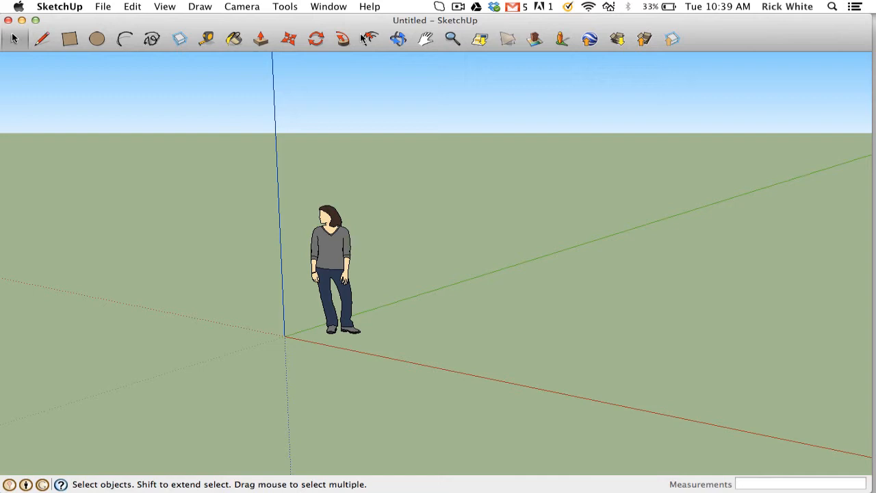
{"action": "mouse_move", "coordinate": [567, 197]}
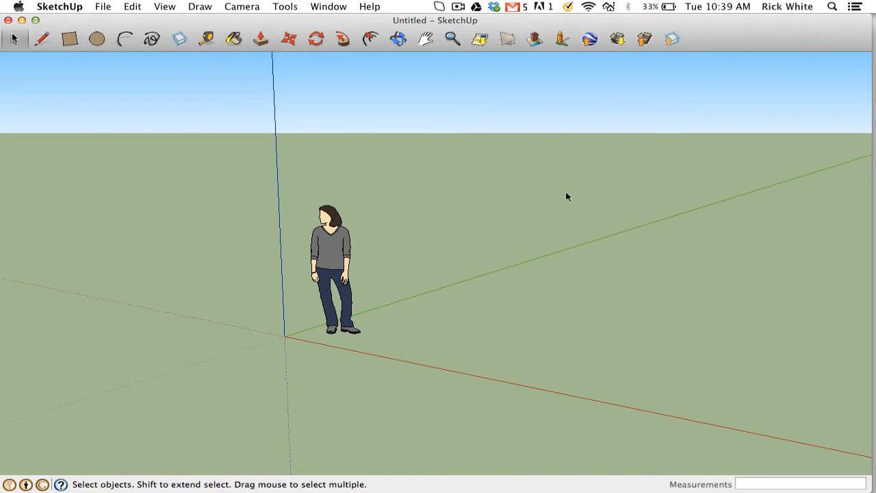
{"action": "mouse_move", "coordinate": [579, 164]}
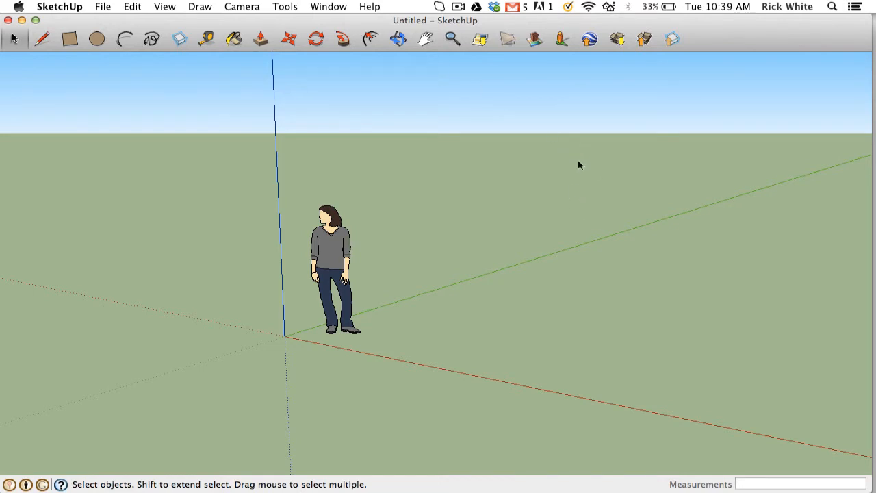
{"action": "mouse_move", "coordinate": [578, 205]}
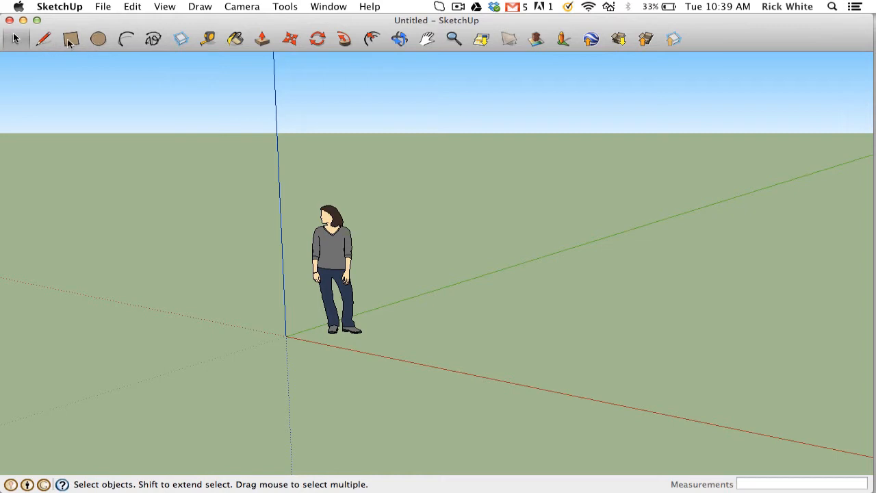
{"action": "mouse_move", "coordinate": [74, 57]}
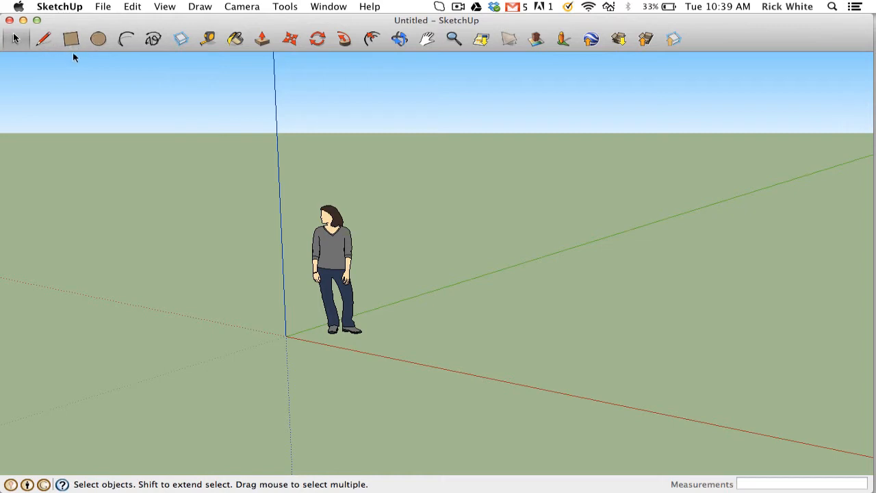
{"action": "mouse_move", "coordinate": [180, 54]}
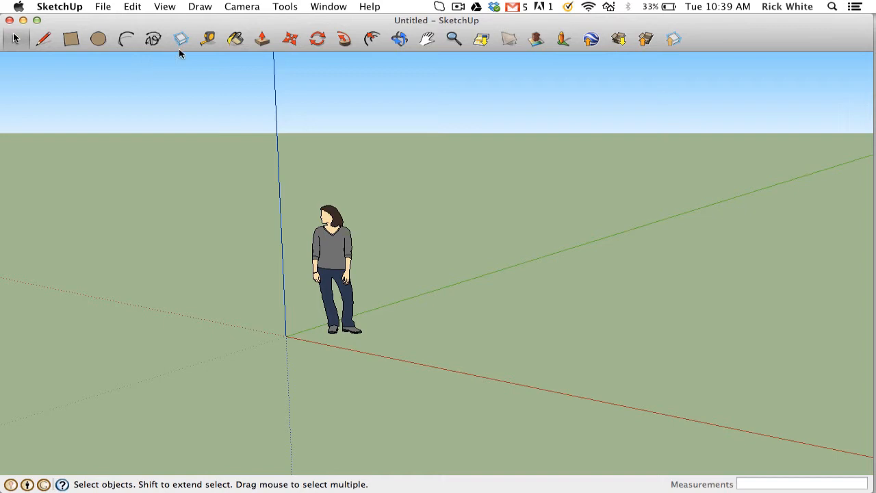
{"action": "mouse_move", "coordinate": [215, 66]}
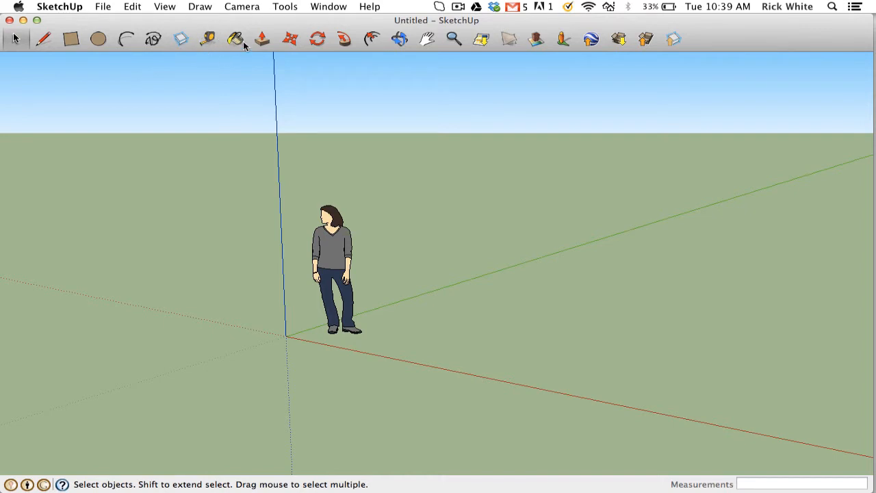
{"action": "mouse_move", "coordinate": [269, 58]}
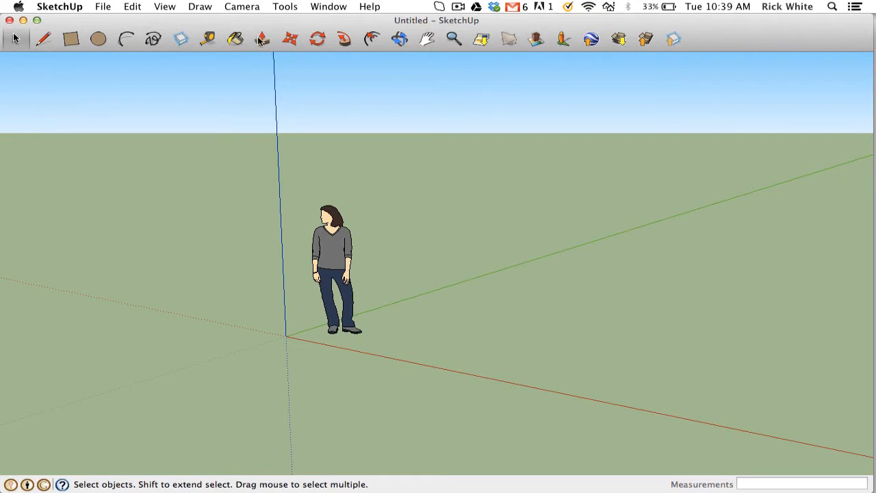
{"action": "mouse_move", "coordinate": [403, 40]}
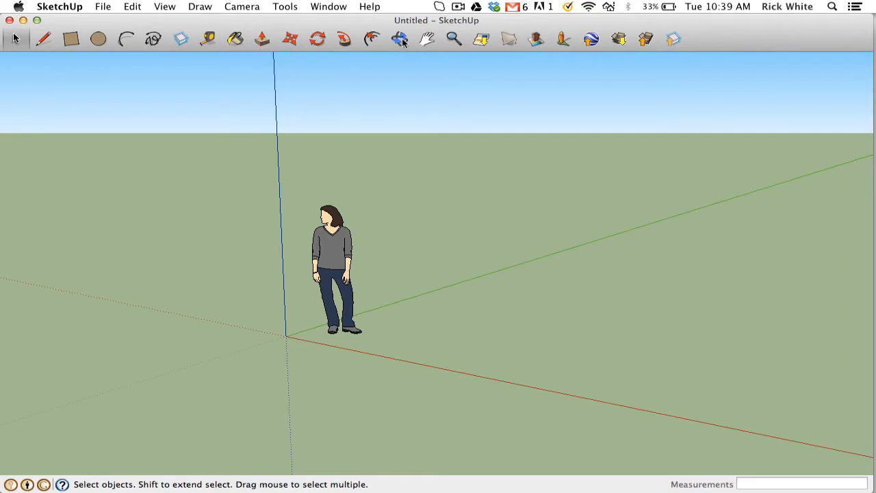
{"action": "mouse_move", "coordinate": [400, 38]}
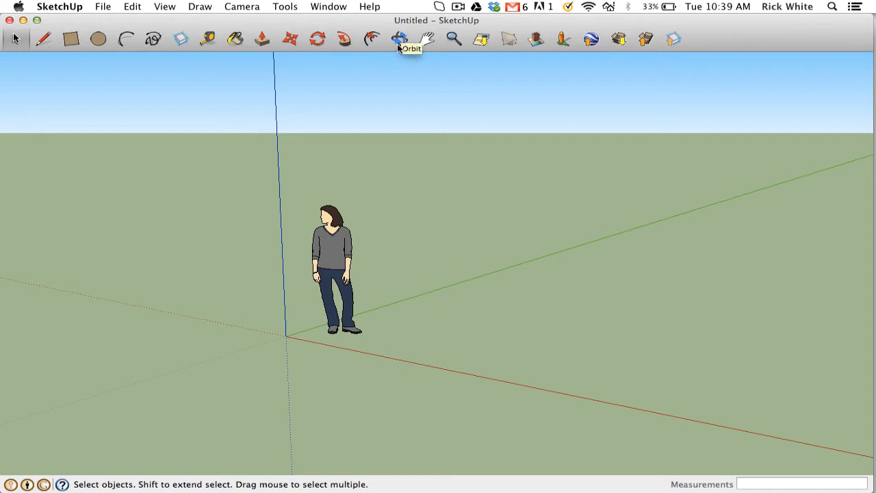
{"action": "mouse_move", "coordinate": [426, 39]}
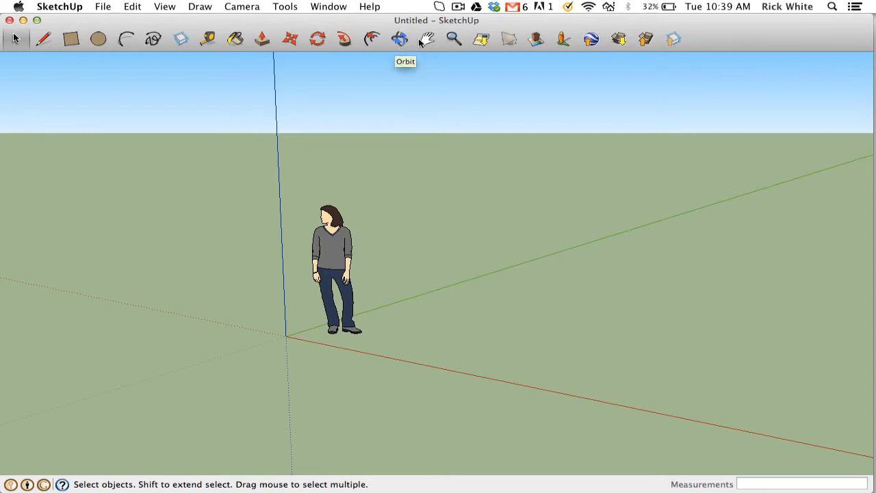
{"action": "mouse_move", "coordinate": [392, 71]}
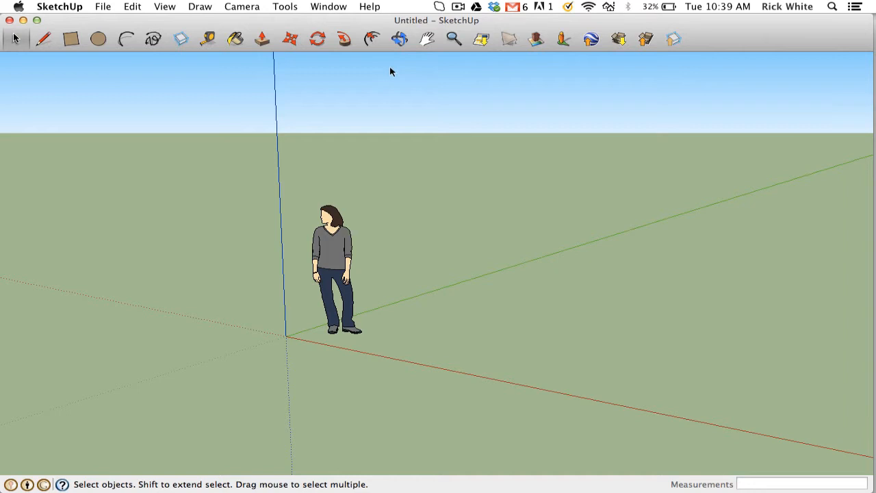
{"action": "mouse_move", "coordinate": [759, 482]}
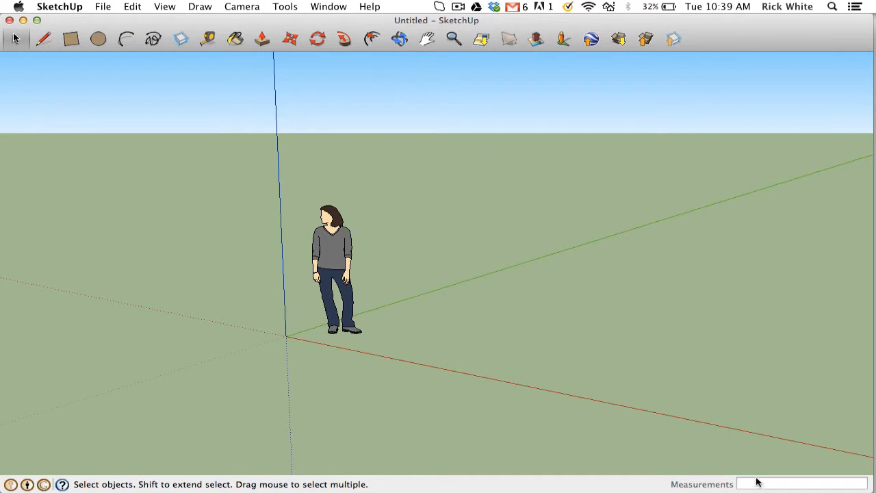
{"action": "mouse_move", "coordinate": [766, 472]}
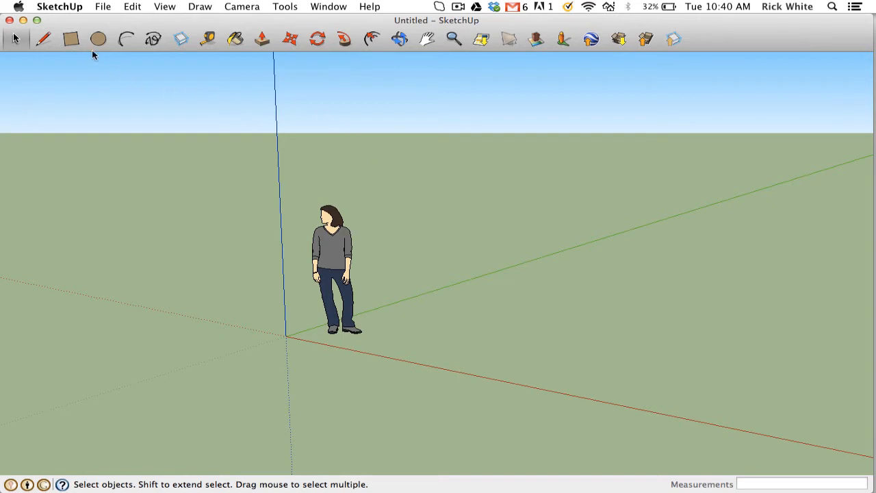
Draw a long rectangular floor face, about 3.5 m by 11 m, beside the scale figure.
{"action": "left_click", "coordinate": [71, 39]}
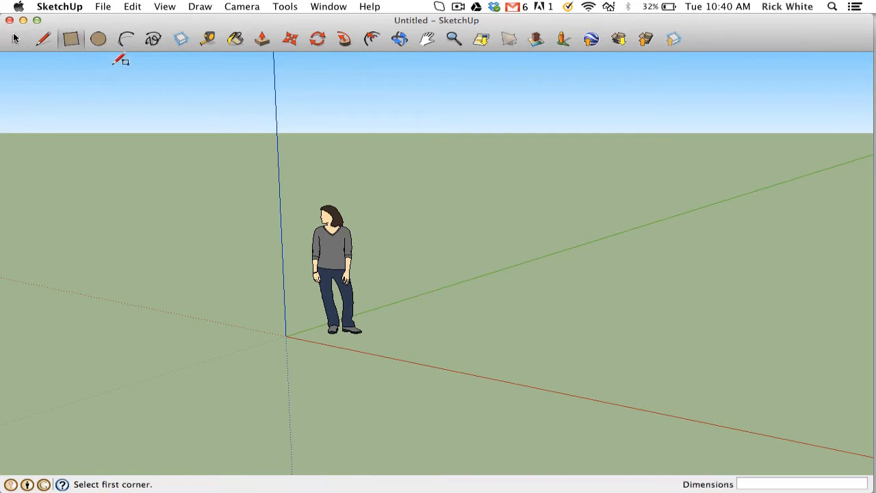
{"action": "mouse_move", "coordinate": [372, 225]}
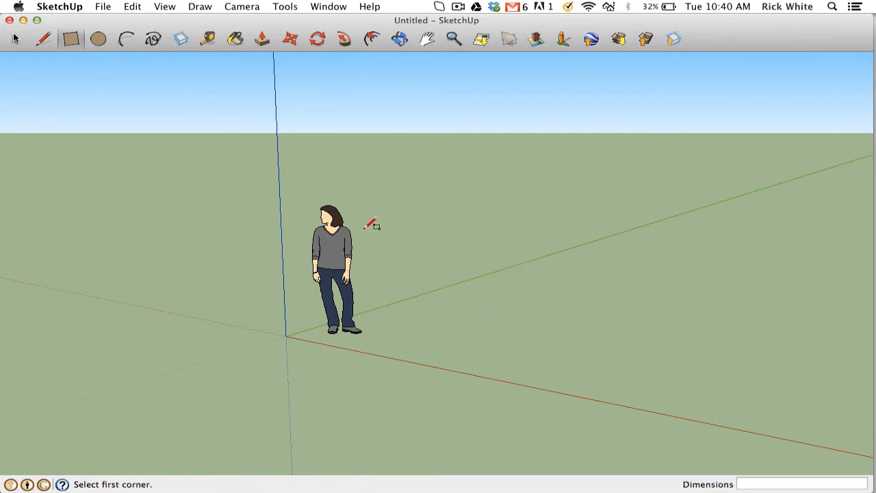
{"action": "mouse_move", "coordinate": [423, 340]}
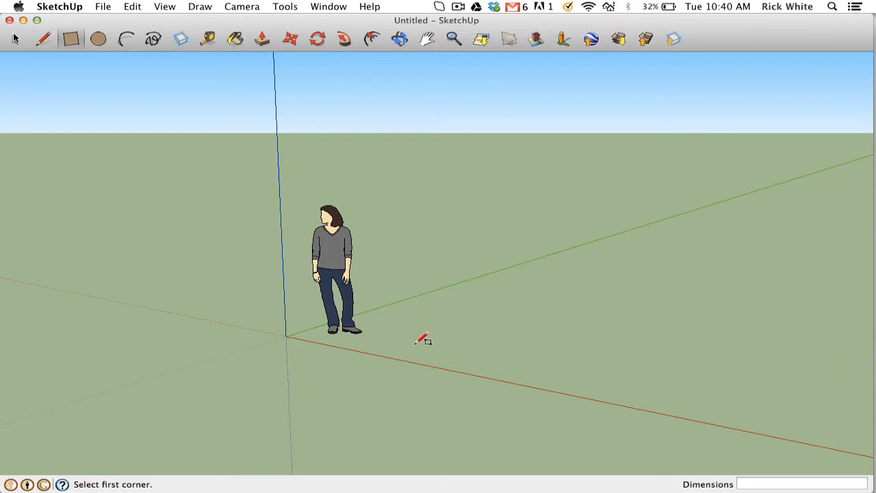
{"action": "mouse_move", "coordinate": [409, 287]}
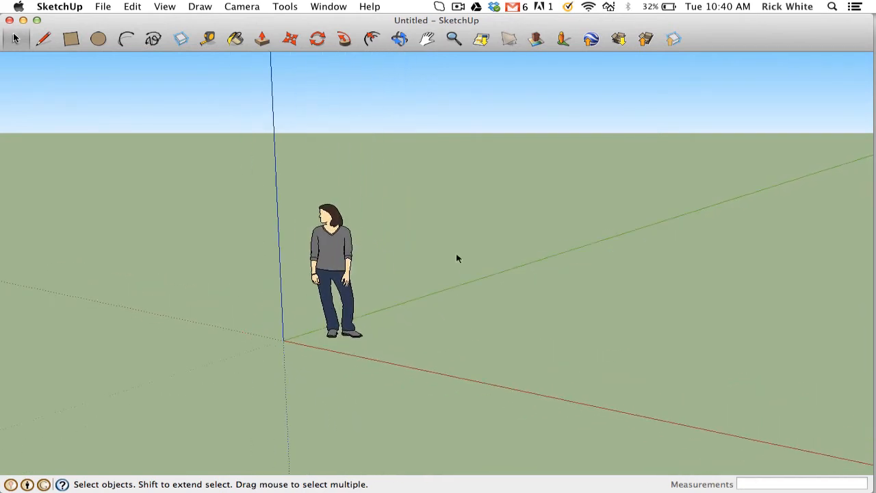
{"action": "mouse_move", "coordinate": [195, 25]}
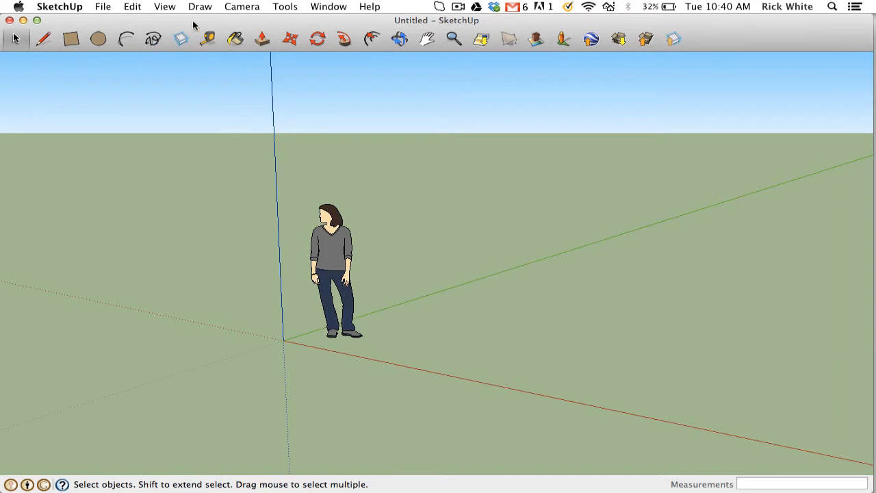
{"action": "mouse_move", "coordinate": [96, 55]}
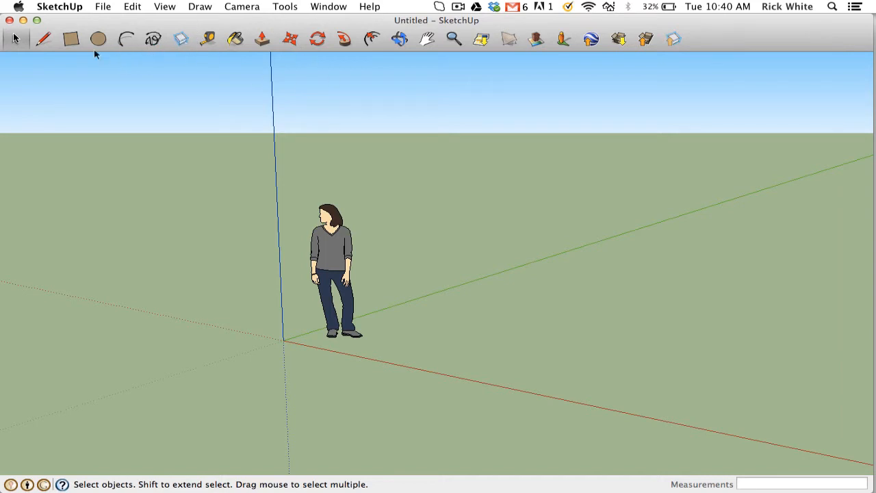
{"action": "left_click", "coordinate": [71, 38]}
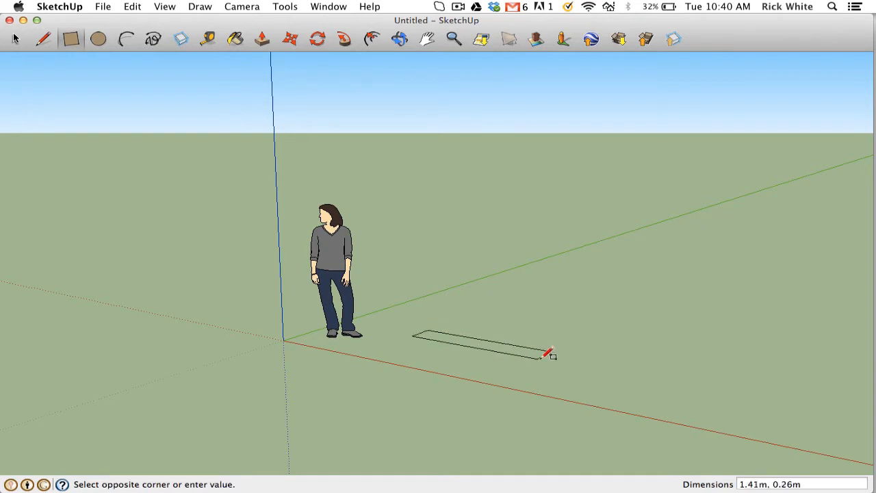
{"action": "mouse_move", "coordinate": [862, 236]}
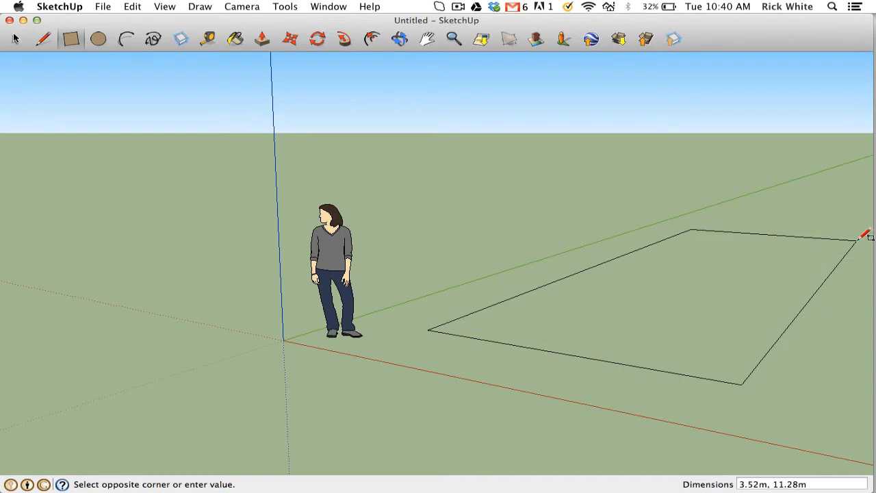
{"action": "left_click", "coordinate": [861, 240]}
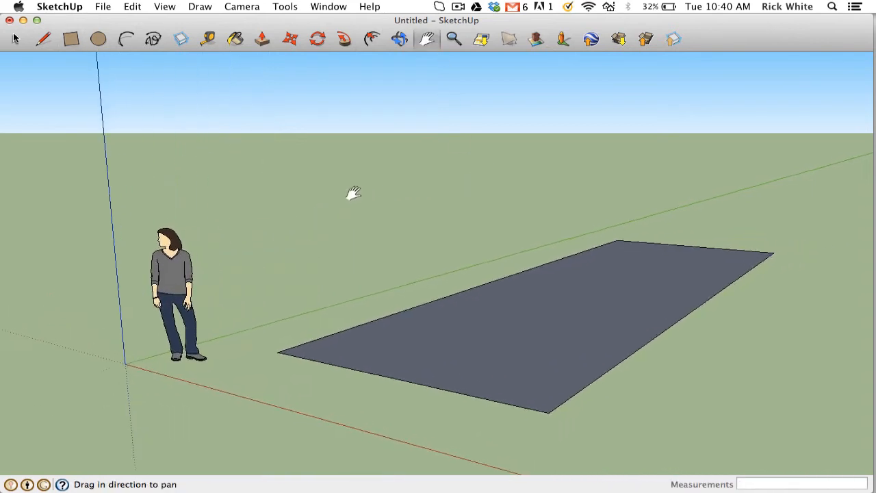
Pan and orbit to inspect the new floor edge-on and from above.
{"action": "left_click_drag", "start_coordinate": [353, 193], "coordinate": [44, 58]}
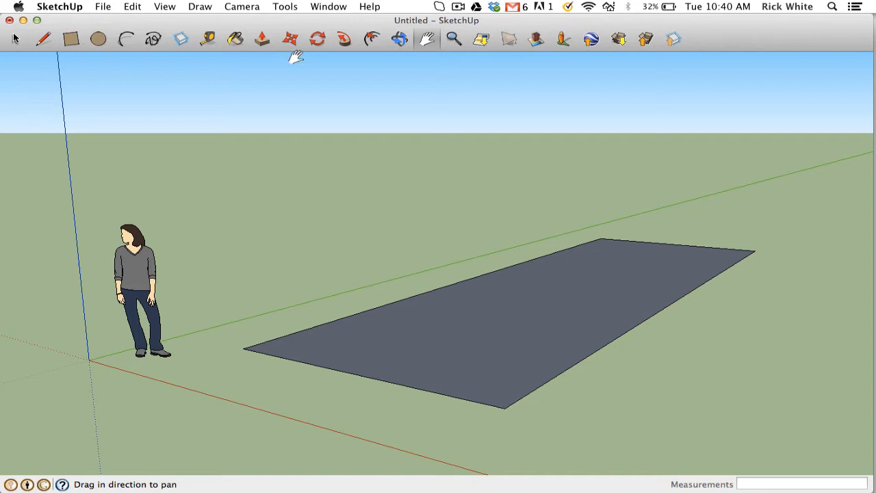
{"action": "left_click", "coordinate": [261, 39]}
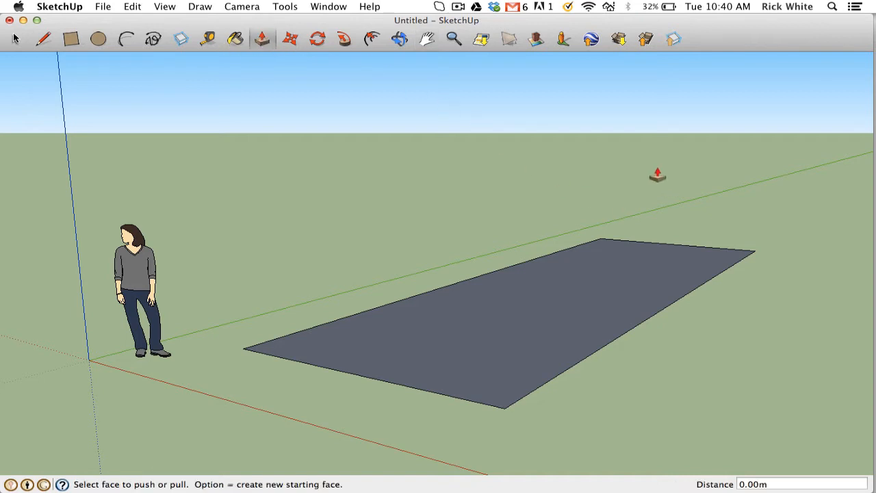
{"action": "mouse_move", "coordinate": [515, 208]}
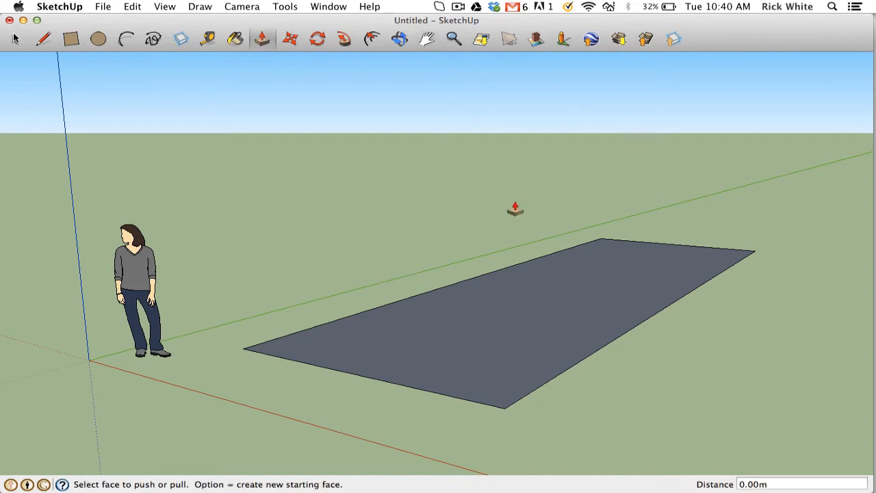
{"action": "left_click", "coordinate": [15, 39]}
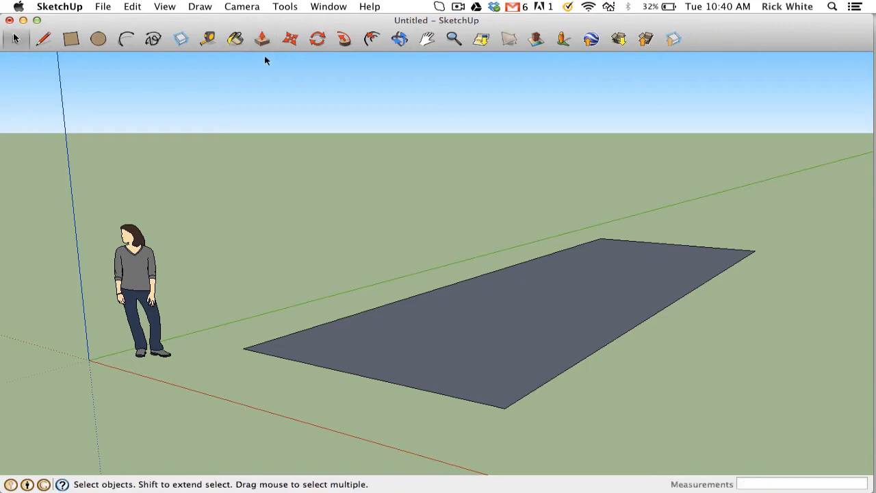
{"action": "left_click_drag", "start_coordinate": [438, 274], "coordinate": [438, 180]}
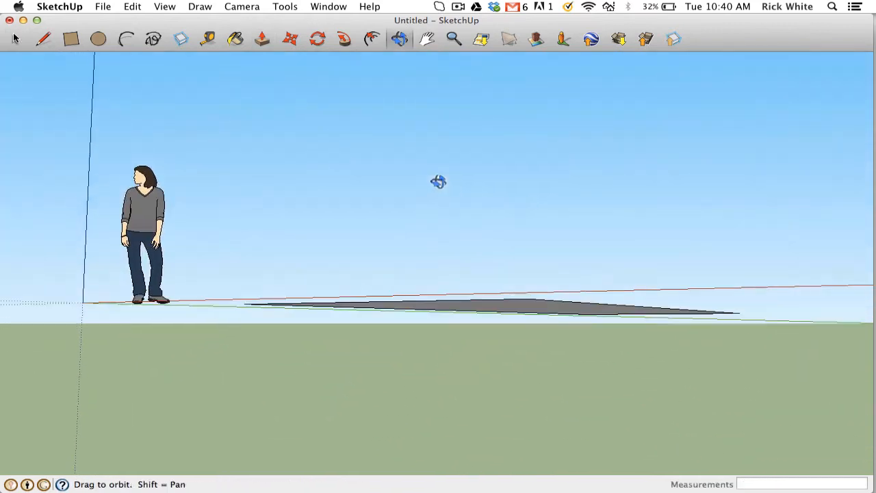
{"action": "left_click_drag", "start_coordinate": [438, 181], "coordinate": [271, 328]}
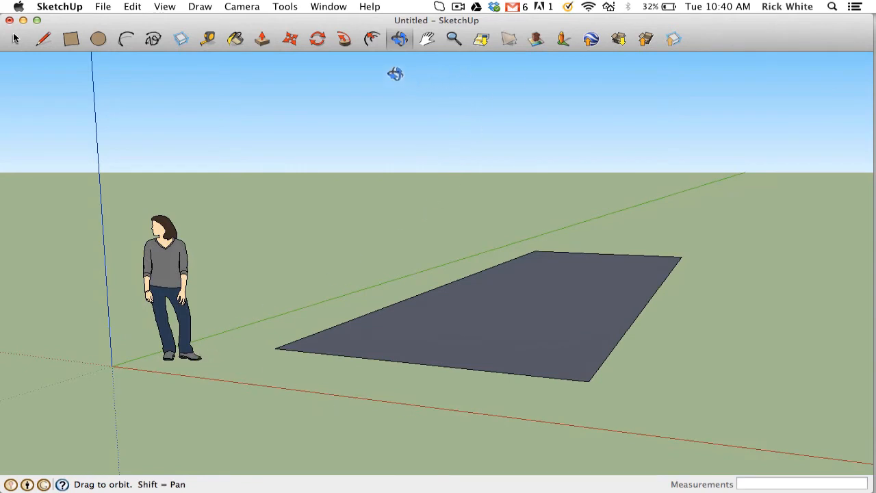
Pull the floor rectangle up into a solid box about 2.56 m tall.
{"action": "left_click", "coordinate": [263, 38]}
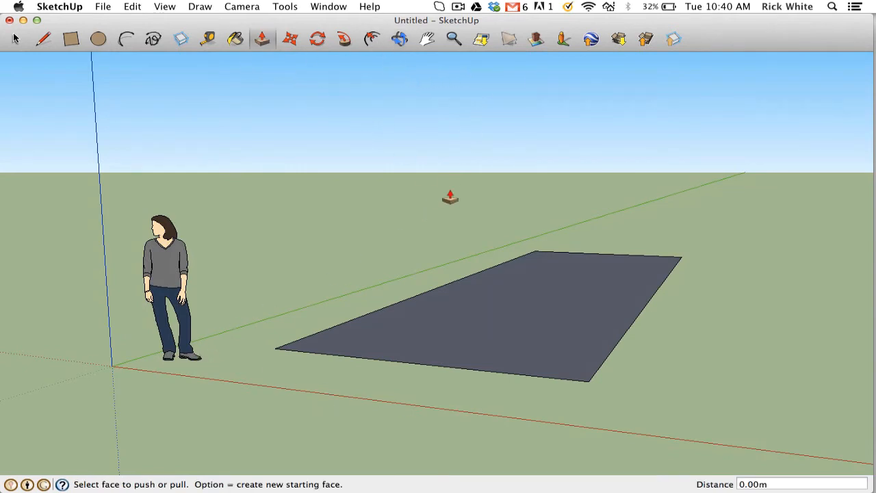
{"action": "mouse_move", "coordinate": [528, 328]}
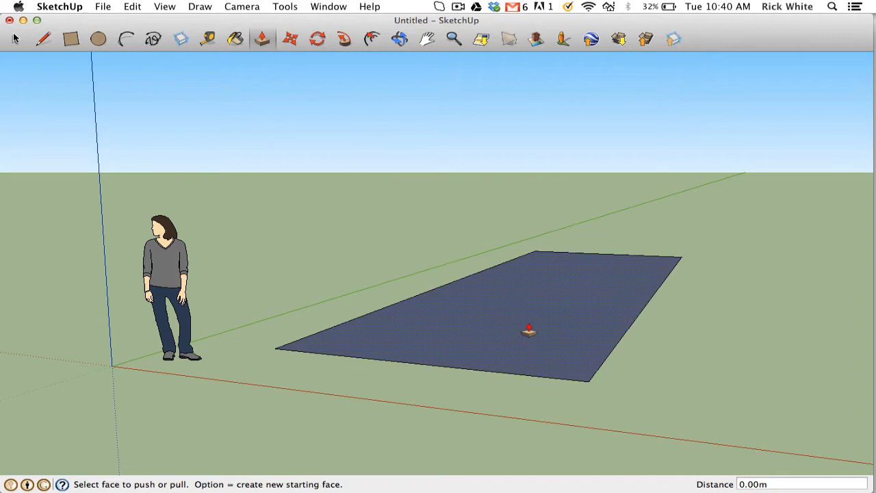
{"action": "mouse_move", "coordinate": [463, 250]}
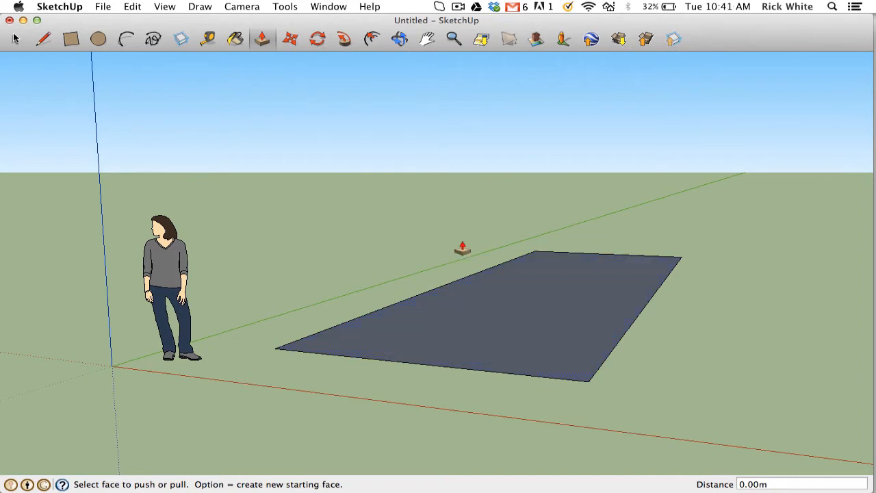
{"action": "mouse_move", "coordinate": [526, 330]}
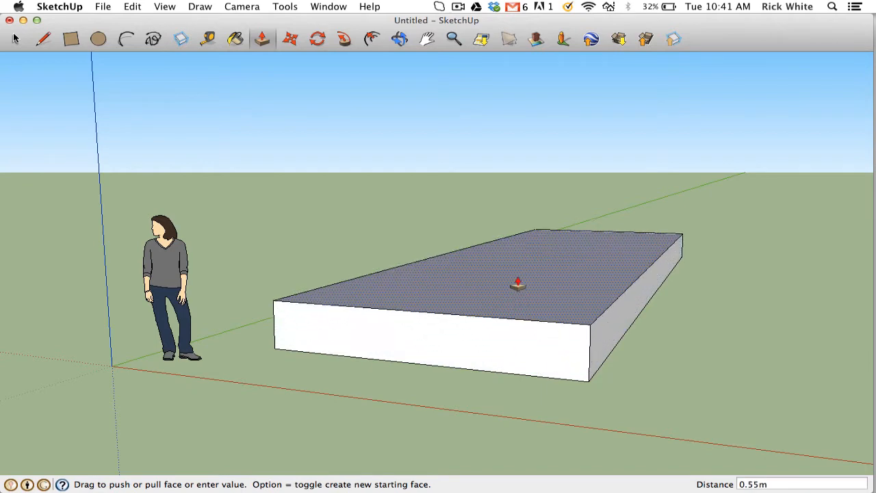
{"action": "left_click_drag", "start_coordinate": [517, 283], "coordinate": [490, 158]}
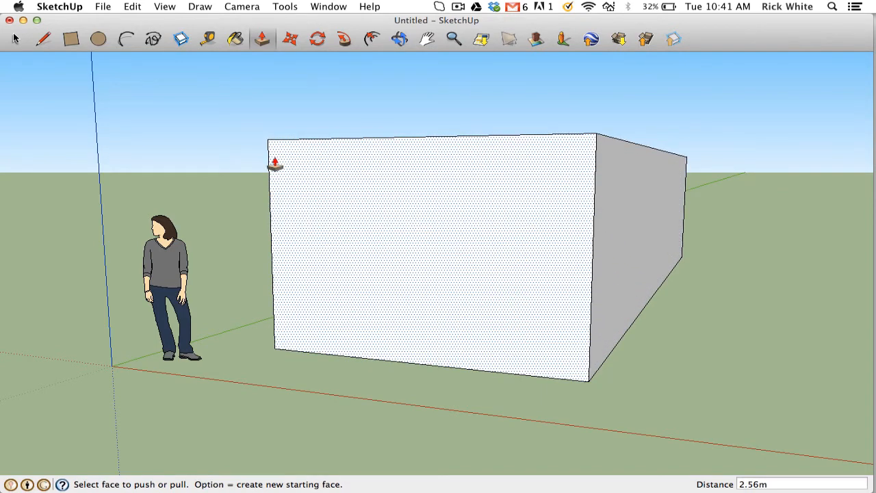
Orbit along the box's top and back toward its front to check the height.
{"action": "left_click", "coordinate": [16, 39]}
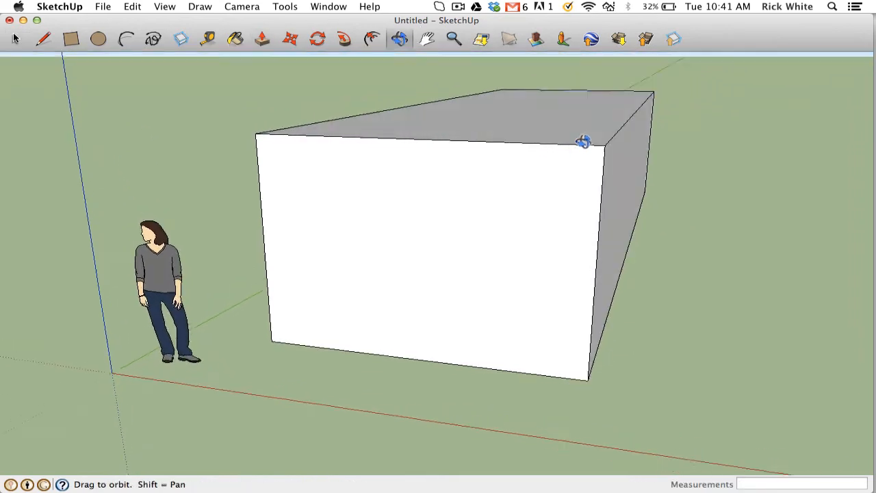
{"action": "left_click_drag", "start_coordinate": [583, 140], "coordinate": [512, 127]}
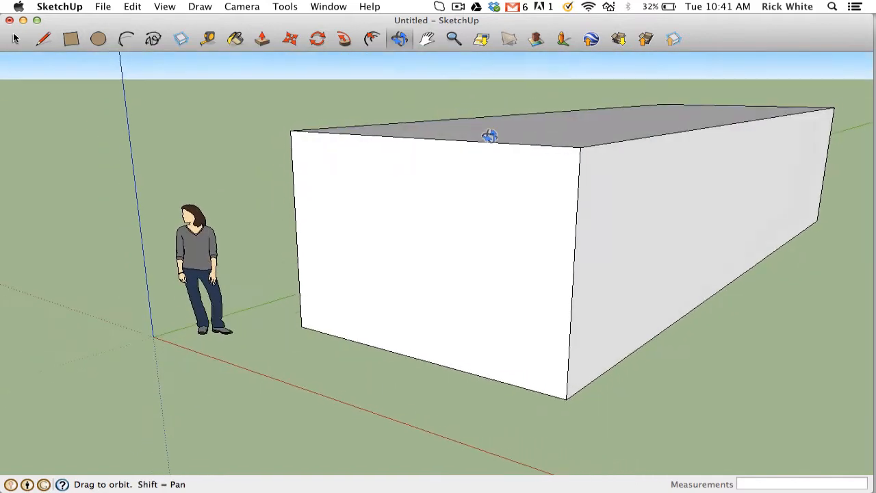
{"action": "left_click_drag", "start_coordinate": [490, 136], "coordinate": [534, 126]}
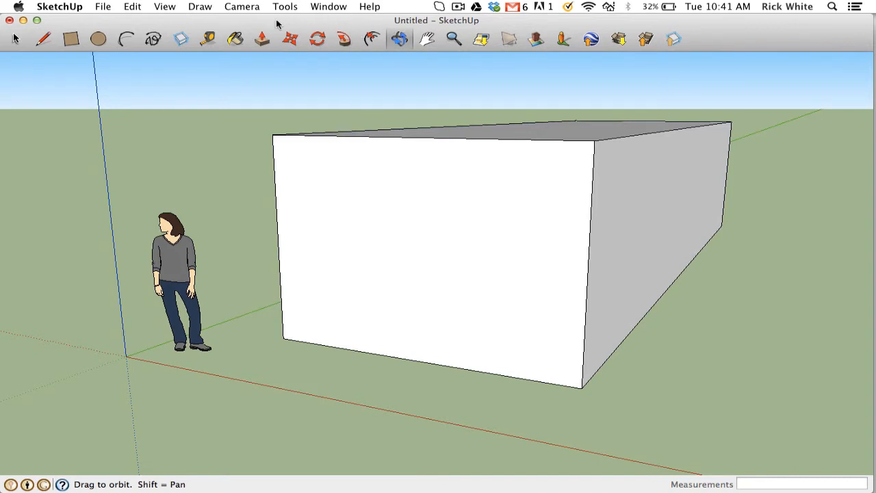
{"action": "left_click", "coordinate": [42, 38]}
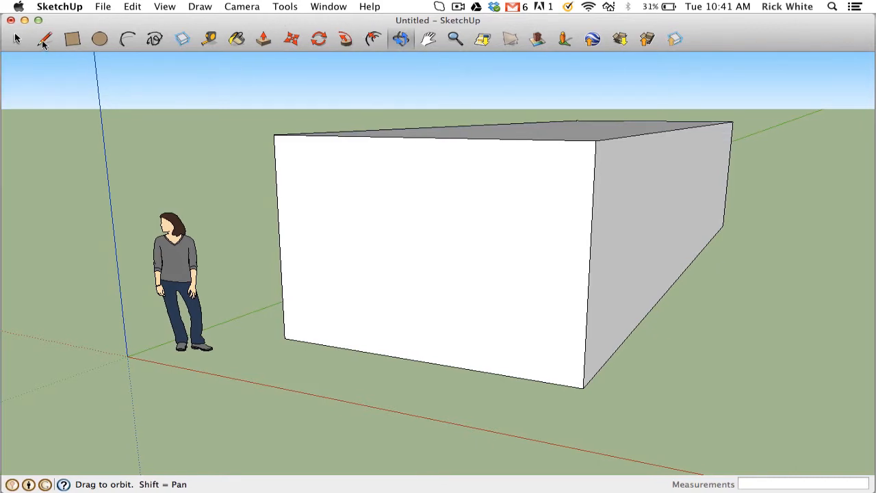
Draw a sloping line from the top front edge's midpoint down to the left edge.
{"action": "left_click", "coordinate": [44, 38]}
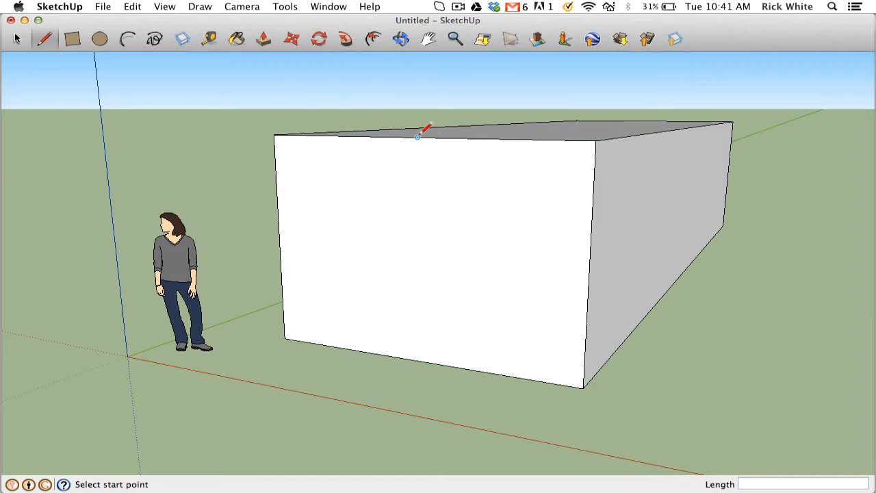
{"action": "left_click", "coordinate": [419, 136]}
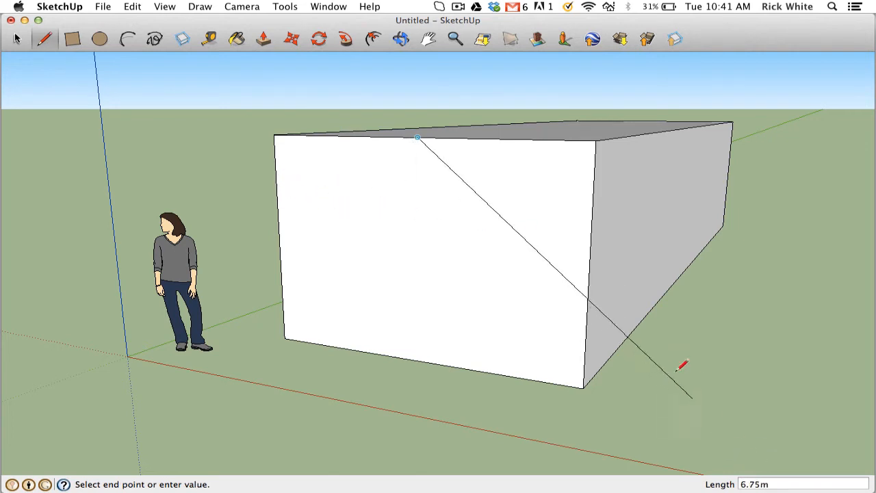
{"action": "mouse_move", "coordinate": [280, 181]}
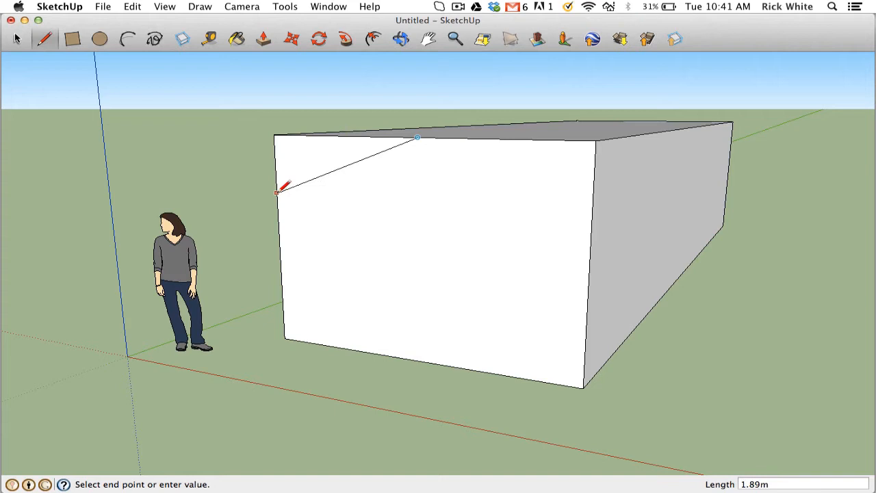
{"action": "mouse_move", "coordinate": [282, 165]}
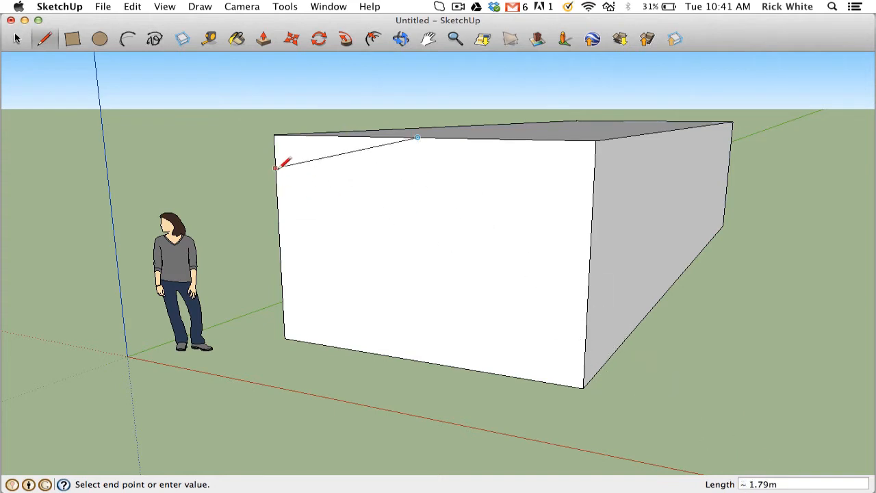
{"action": "mouse_move", "coordinate": [281, 192]}
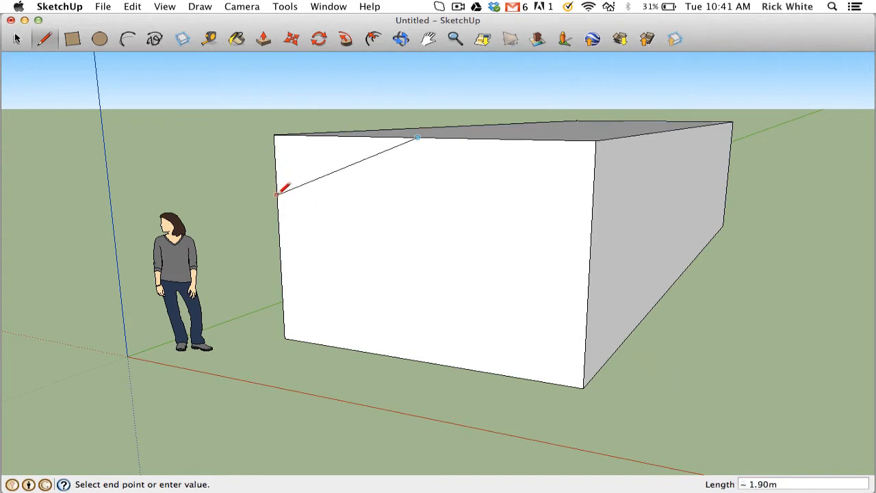
{"action": "mouse_move", "coordinate": [281, 205]}
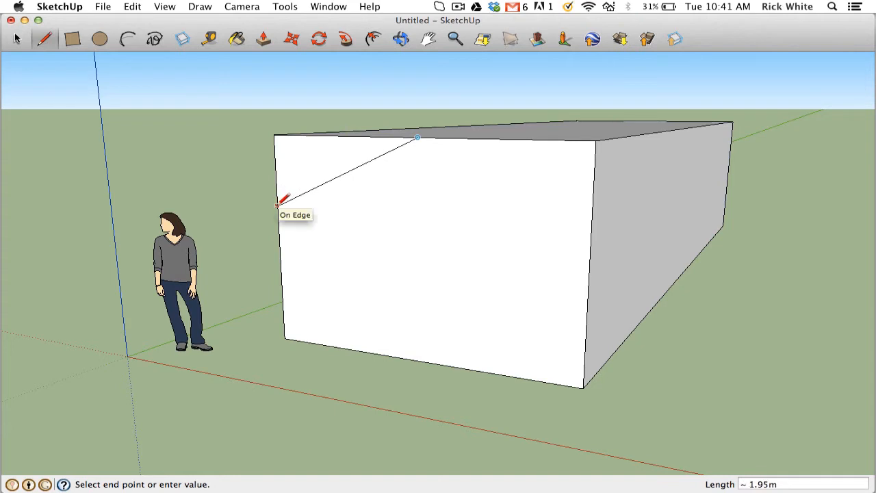
{"action": "mouse_move", "coordinate": [281, 206]}
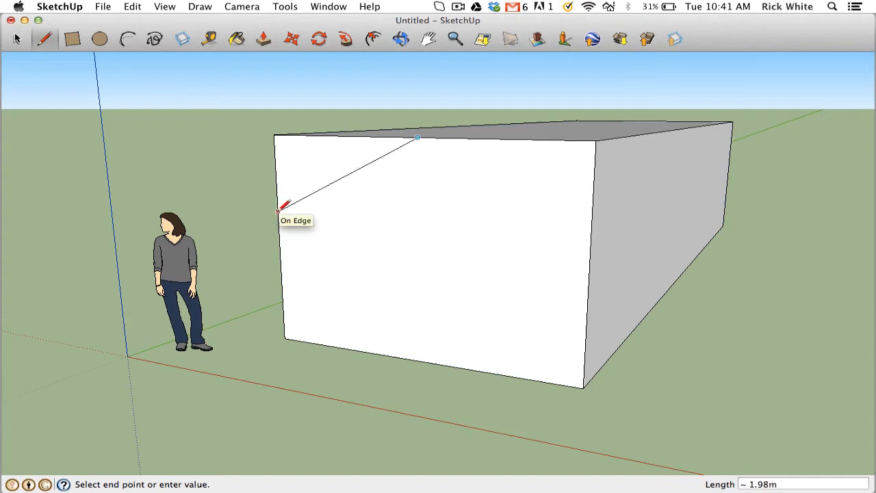
{"action": "left_click", "coordinate": [282, 208]}
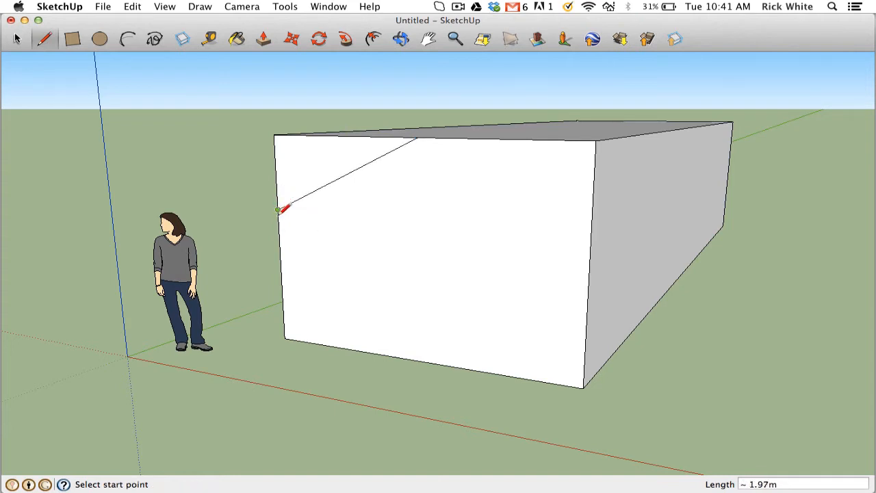
{"action": "mouse_move", "coordinate": [249, 178]}
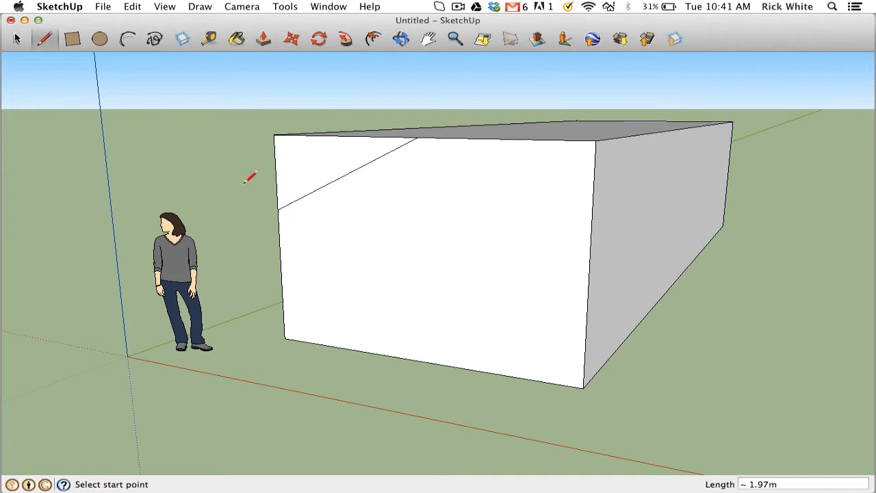
Select the new sloping line to check it sits on the front face.
{"action": "left_click", "coordinate": [16, 38]}
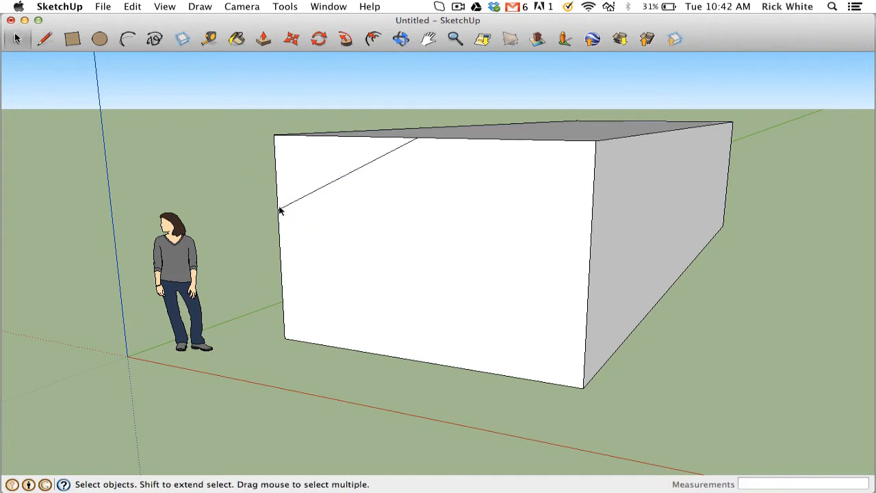
{"action": "left_click", "coordinate": [411, 273]}
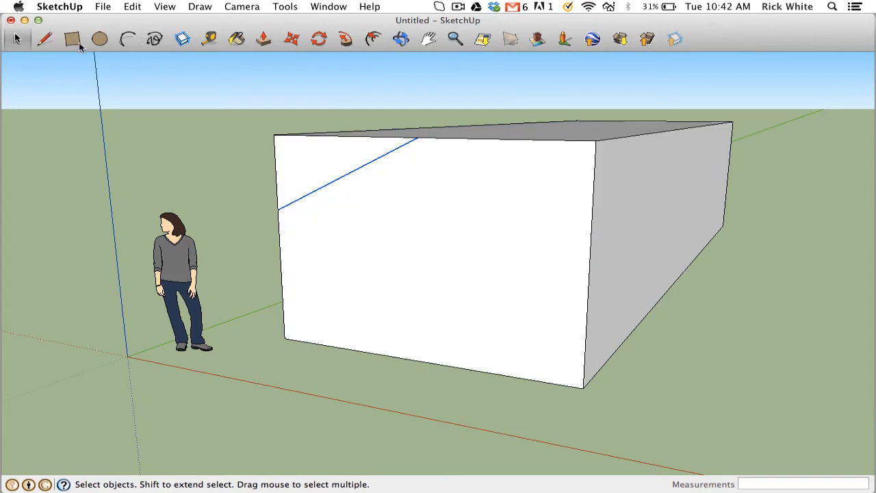
{"action": "left_click", "coordinate": [43, 38]}
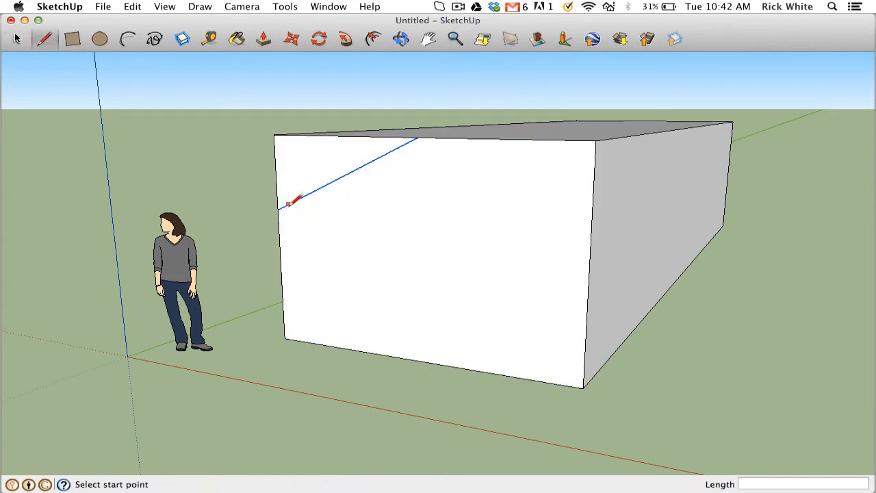
{"action": "mouse_move", "coordinate": [550, 230]}
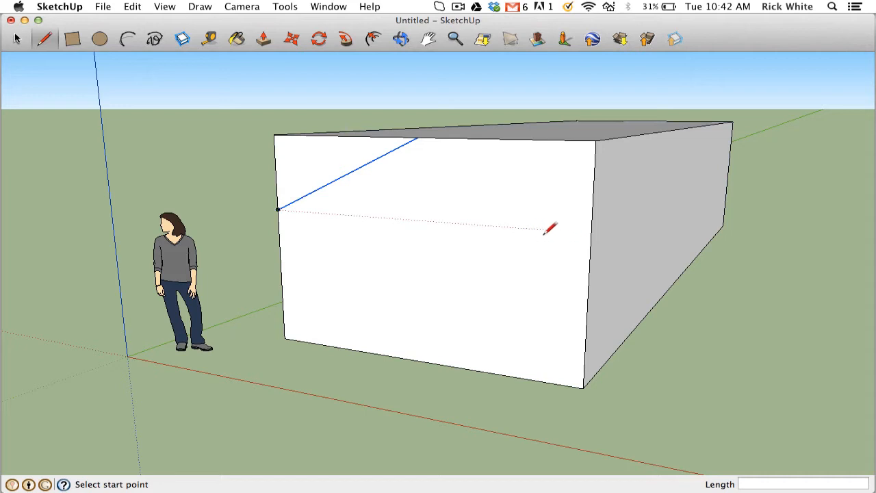
{"action": "mouse_move", "coordinate": [431, 219]}
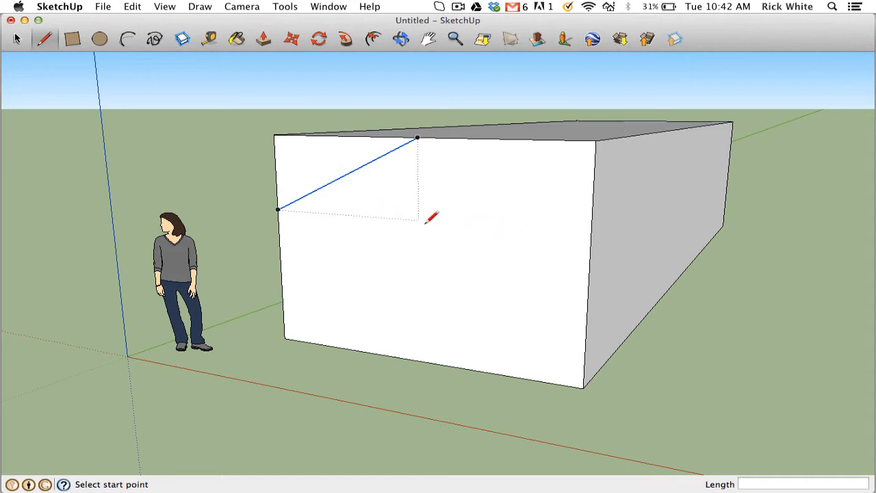
{"action": "mouse_move", "coordinate": [596, 226]}
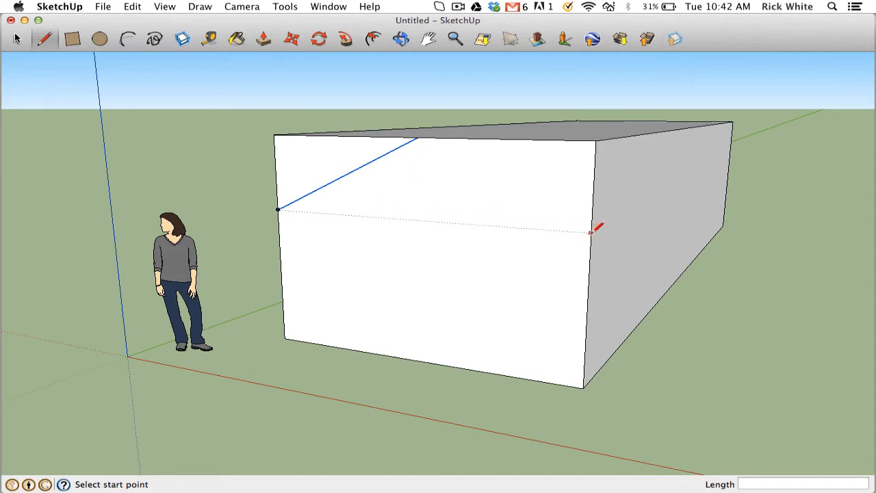
Draw the horizontal base line of the gable across to the right edge.
{"action": "left_click", "coordinate": [591, 222]}
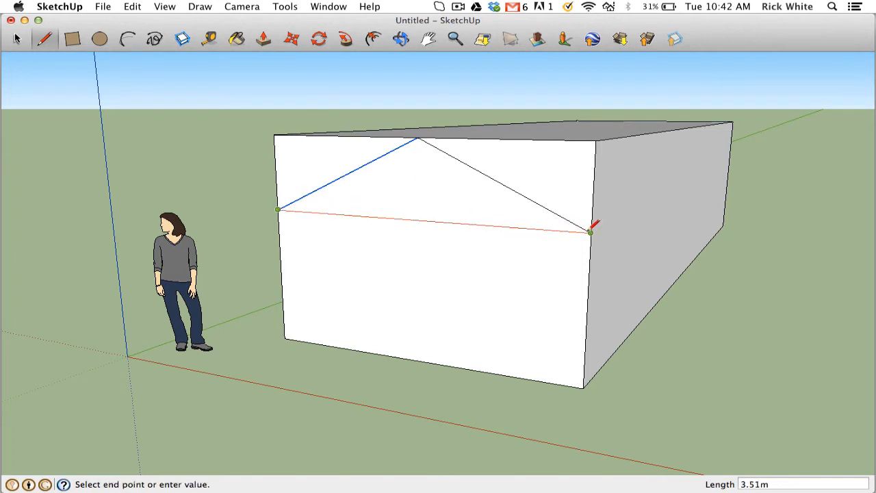
{"action": "left_click", "coordinate": [590, 231]}
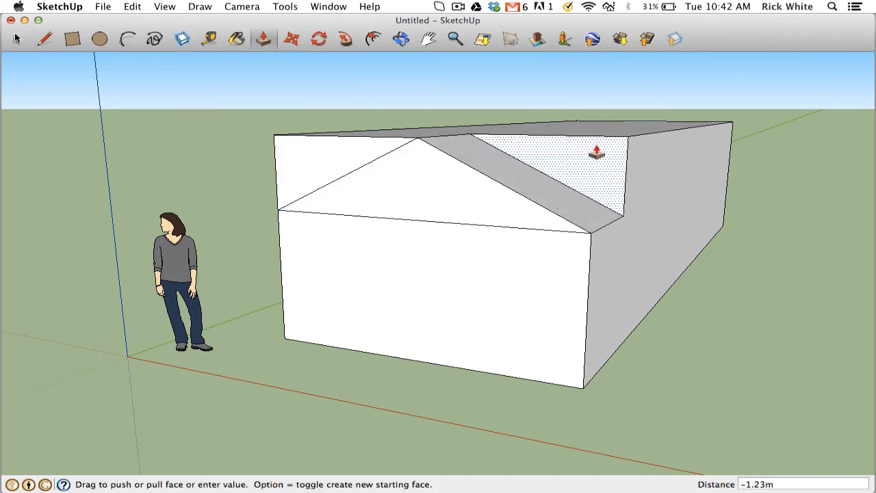
Push the corner wedges back along the whole box to form the gabled roof.
{"action": "left_click_drag", "start_coordinate": [597, 150], "coordinate": [700, 126]}
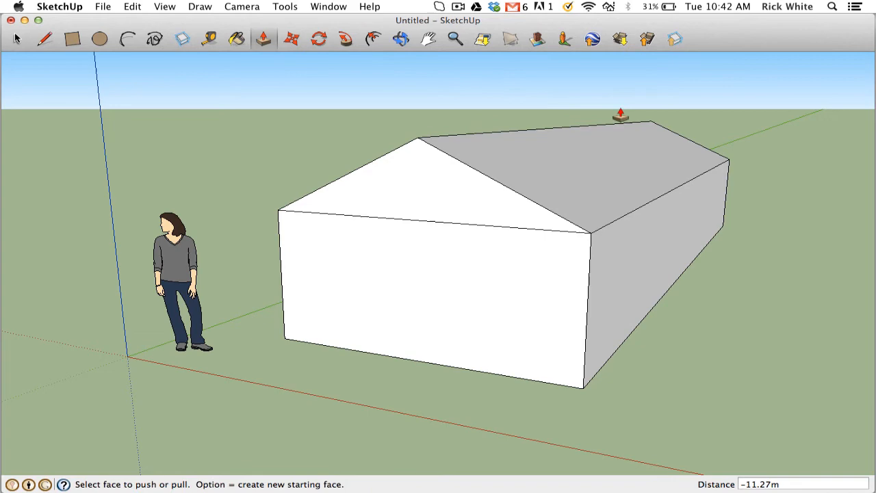
{"action": "left_click", "coordinate": [17, 38]}
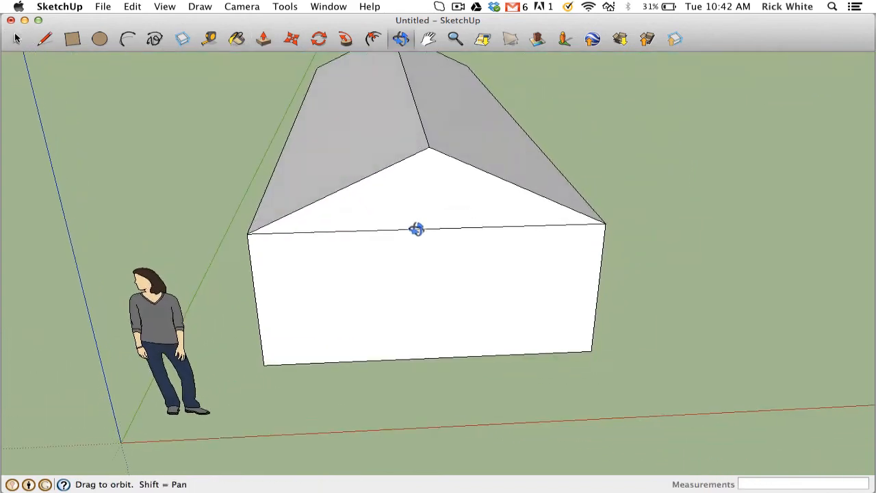
Orbit and pan under the house until its whole bottom face is in view.
{"action": "left_click_drag", "start_coordinate": [417, 230], "coordinate": [348, 192]}
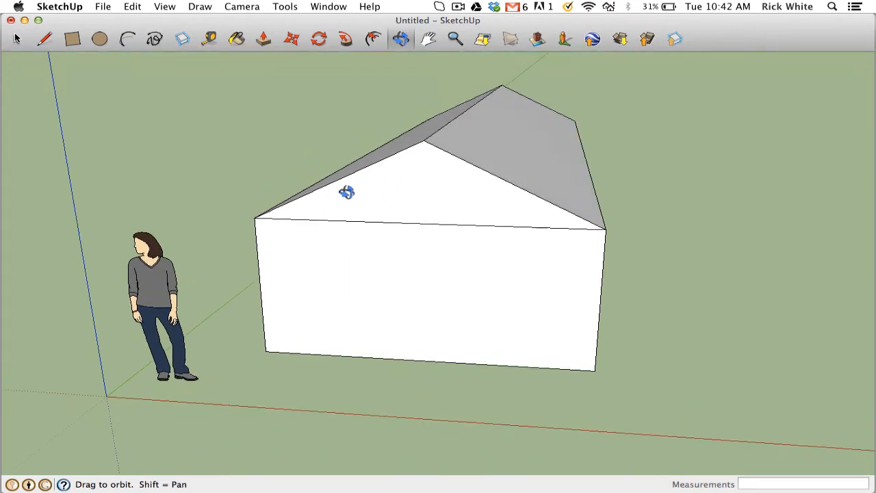
{"action": "left_click_drag", "start_coordinate": [348, 191], "coordinate": [426, 180]}
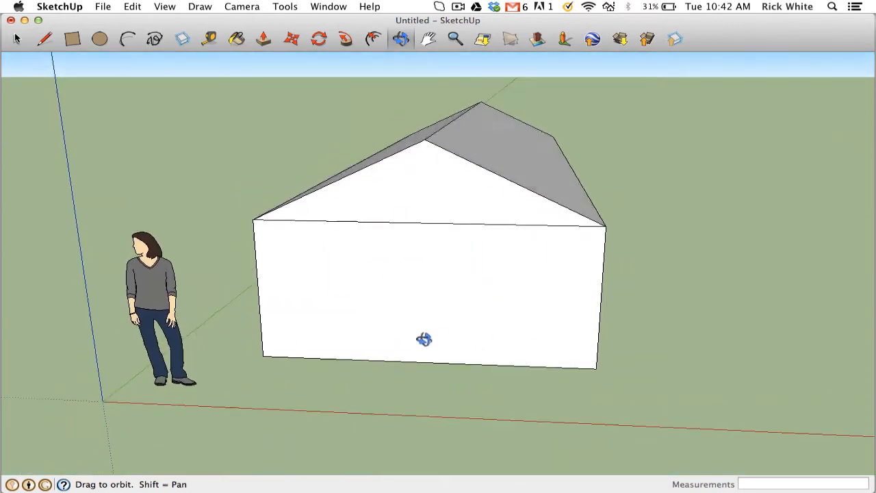
{"action": "left_click_drag", "start_coordinate": [424, 339], "coordinate": [428, 230]}
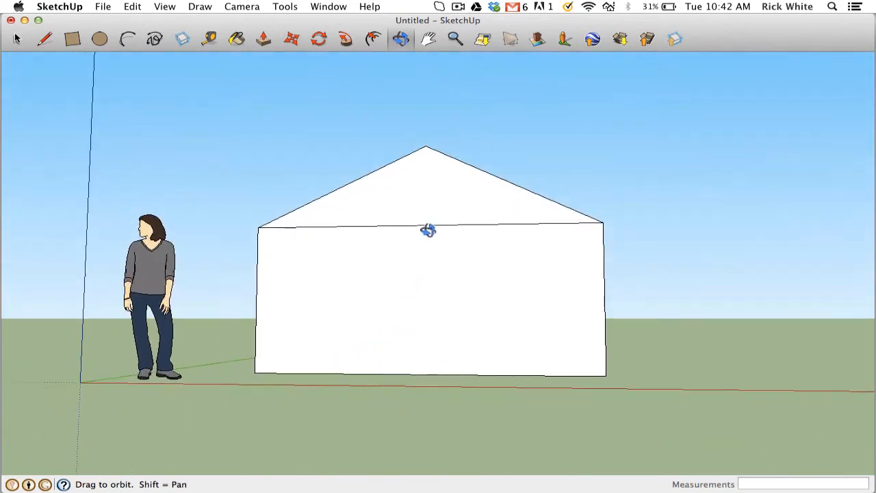
{"action": "left_click_drag", "start_coordinate": [427, 230], "coordinate": [595, 330]}
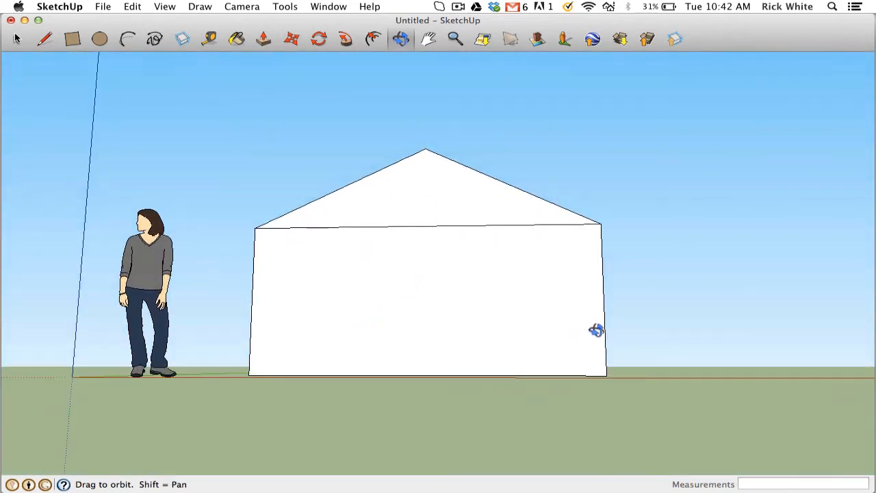
{"action": "left_click_drag", "start_coordinate": [595, 330], "coordinate": [531, 396]}
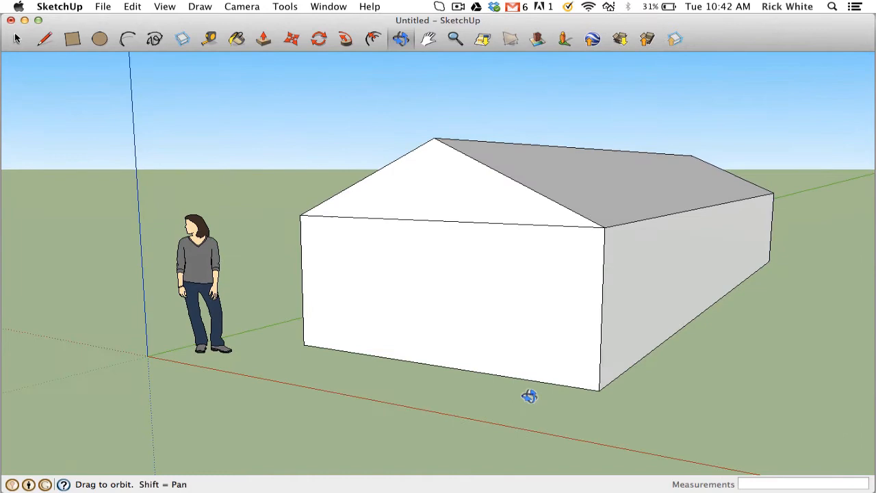
{"action": "left_click_drag", "start_coordinate": [529, 395], "coordinate": [632, 276]}
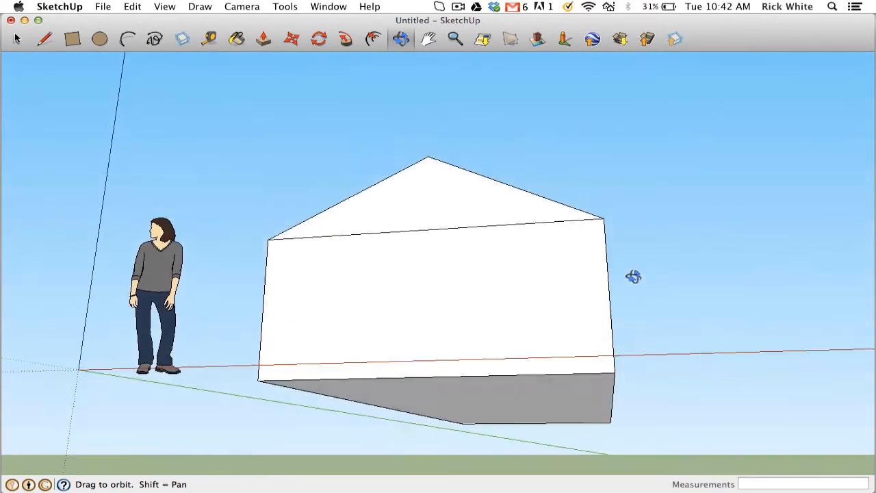
{"action": "left_click_drag", "start_coordinate": [633, 276], "coordinate": [432, 312]}
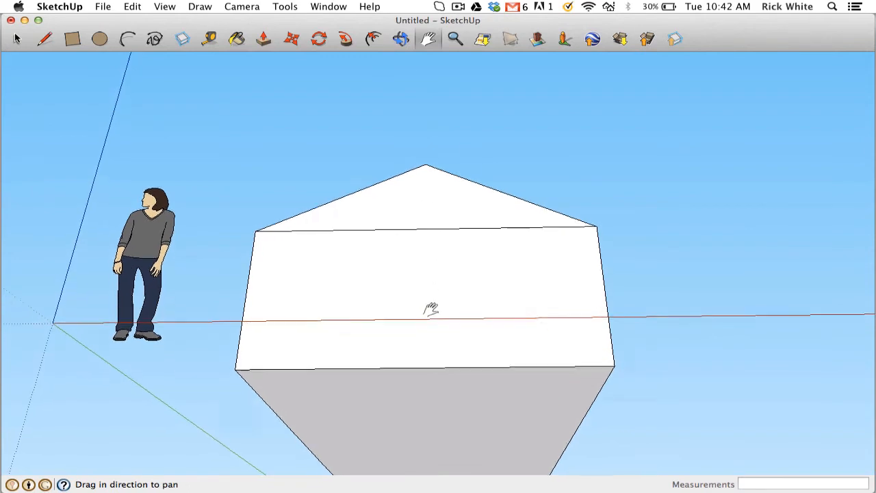
{"action": "left_click_drag", "start_coordinate": [431, 308], "coordinate": [425, 162]}
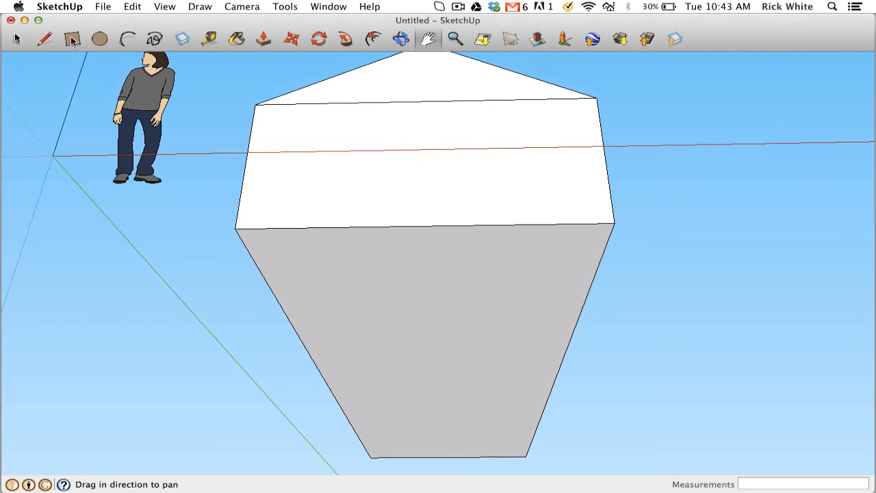
{"action": "left_click", "coordinate": [73, 38]}
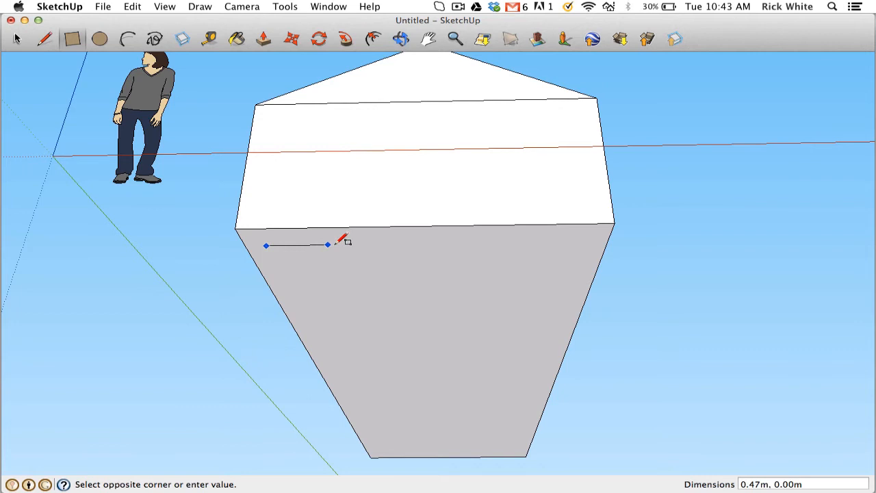
{"action": "mouse_move", "coordinate": [575, 241]}
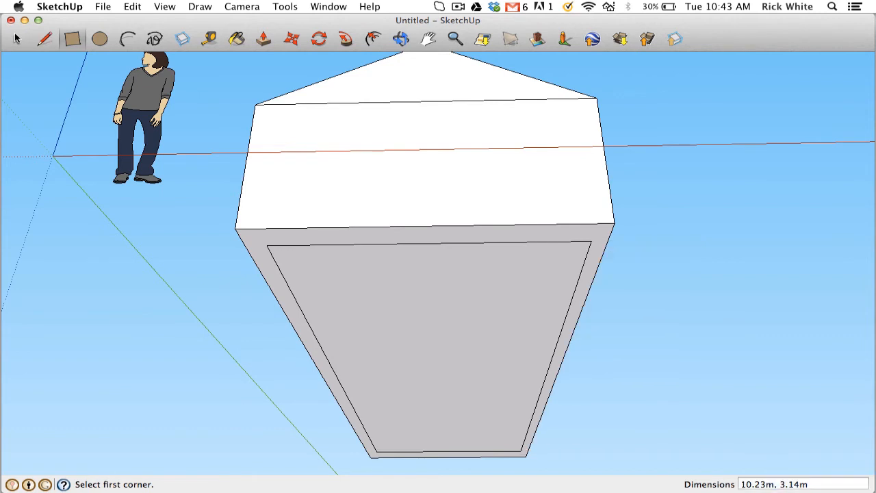
{"action": "mouse_move", "coordinate": [336, 24]}
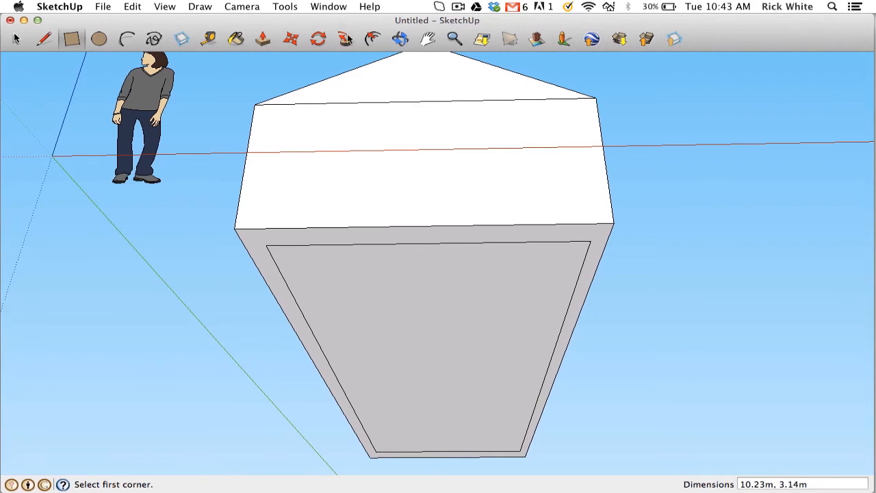
{"action": "mouse_move", "coordinate": [345, 44]}
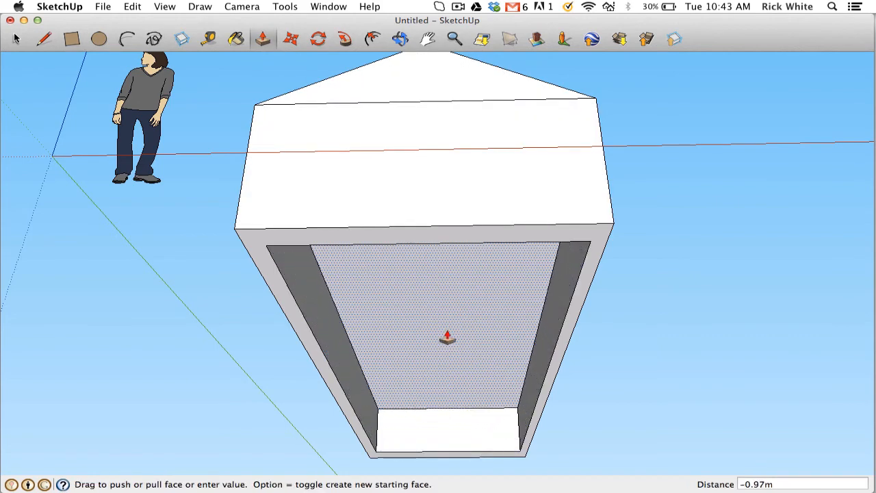
Push the inset bottom face up into the house, leaving thin outer walls.
{"action": "left_click_drag", "start_coordinate": [448, 337], "coordinate": [459, 296]}
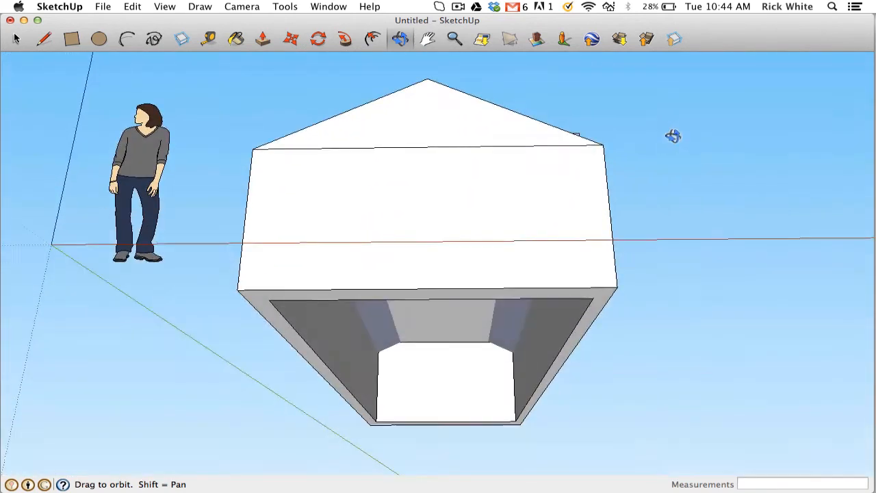
{"action": "left_click_drag", "start_coordinate": [674, 135], "coordinate": [449, 294]}
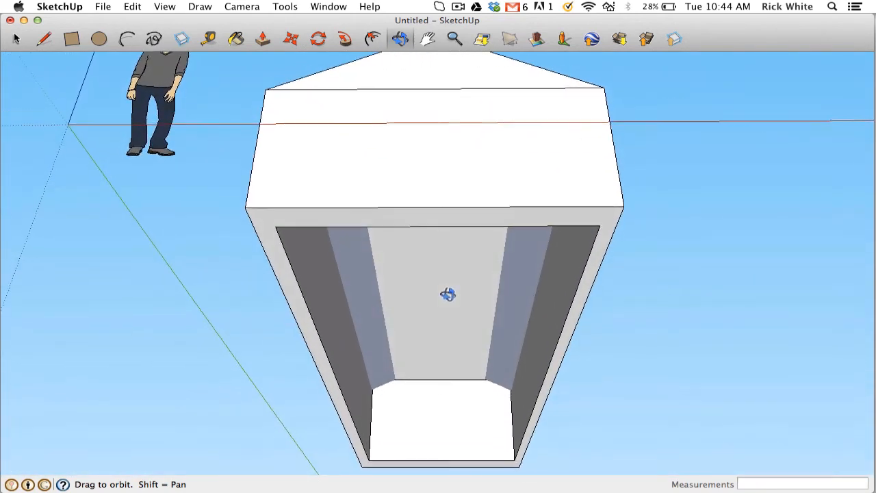
{"action": "left_click", "coordinate": [17, 38]}
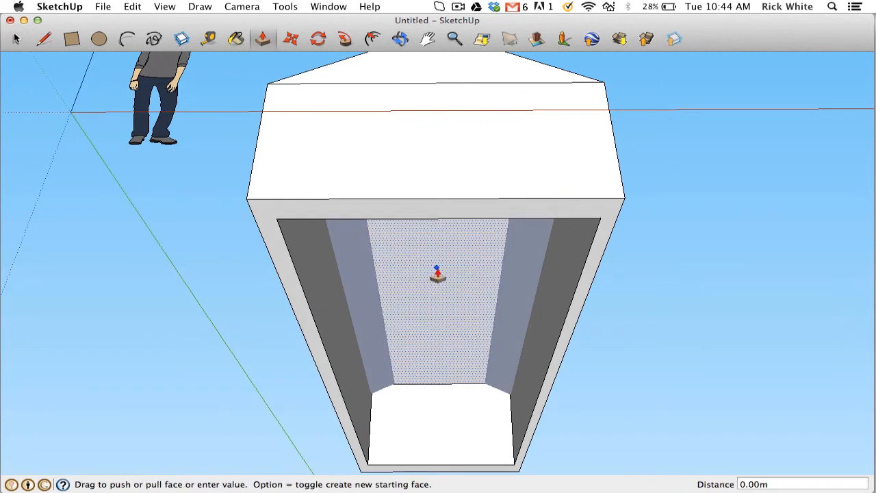
{"action": "left_click_drag", "start_coordinate": [438, 274], "coordinate": [438, 288]}
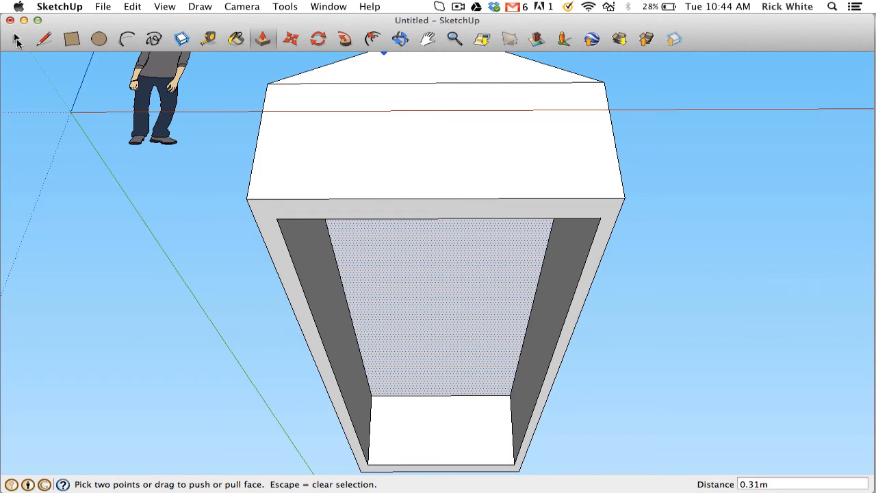
Swing the view back round to the house's front wall.
{"action": "left_click", "coordinate": [427, 38]}
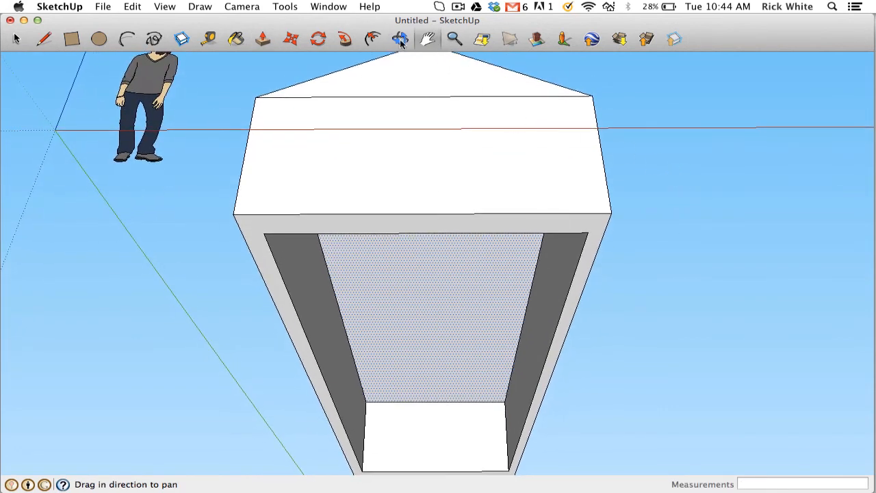
{"action": "left_click_drag", "start_coordinate": [438, 274], "coordinate": [666, 300]}
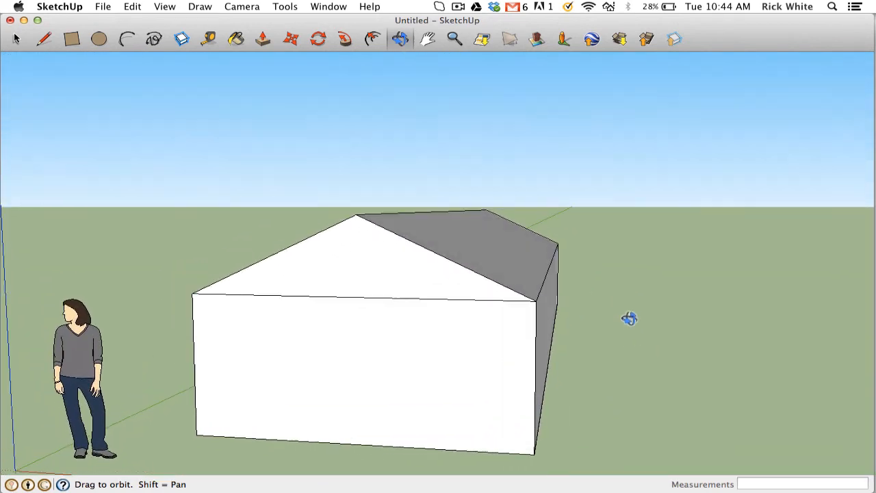
{"action": "left_click", "coordinate": [71, 38]}
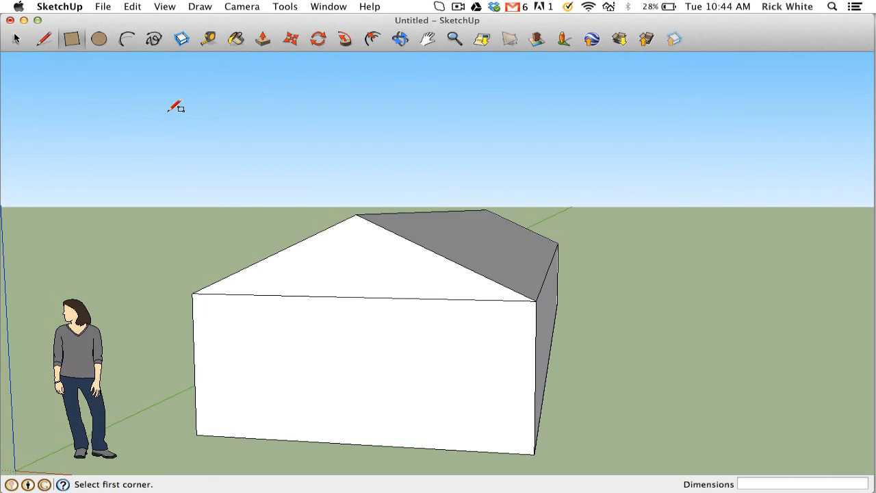
{"action": "mouse_move", "coordinate": [322, 435]}
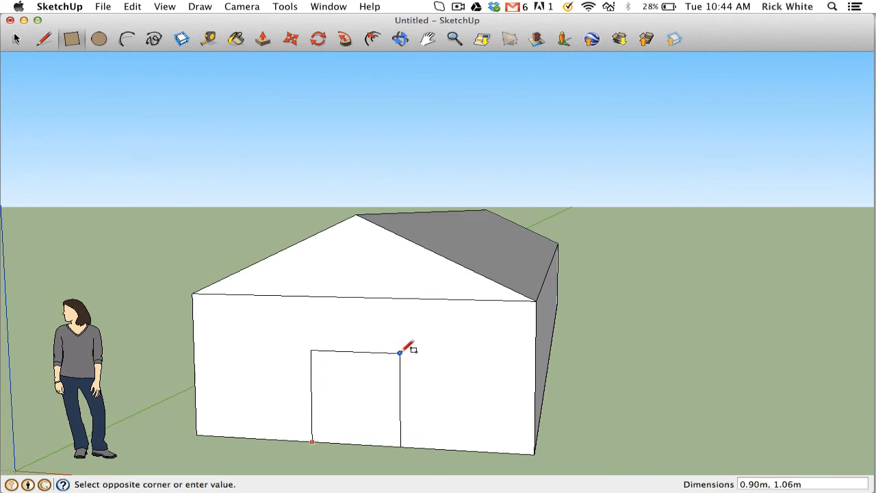
{"action": "mouse_move", "coordinate": [391, 330]}
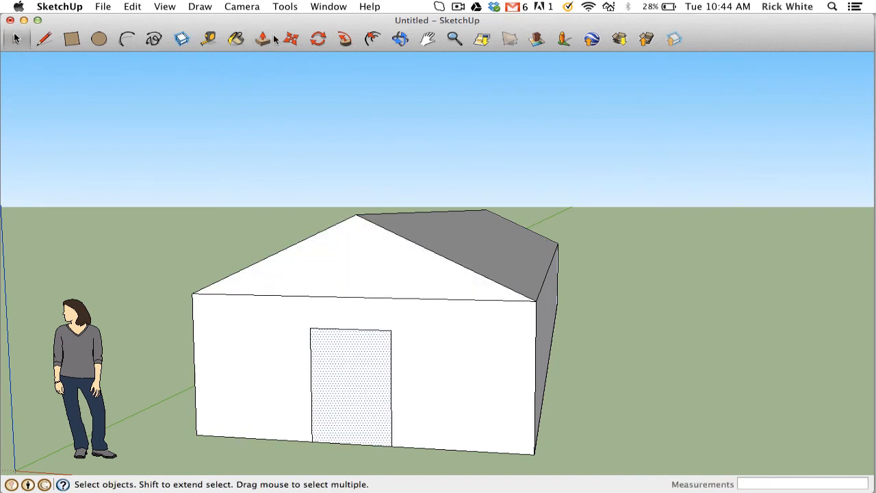
Push the door rectangle through the front wall into the hollow interior.
{"action": "left_click", "coordinate": [263, 38]}
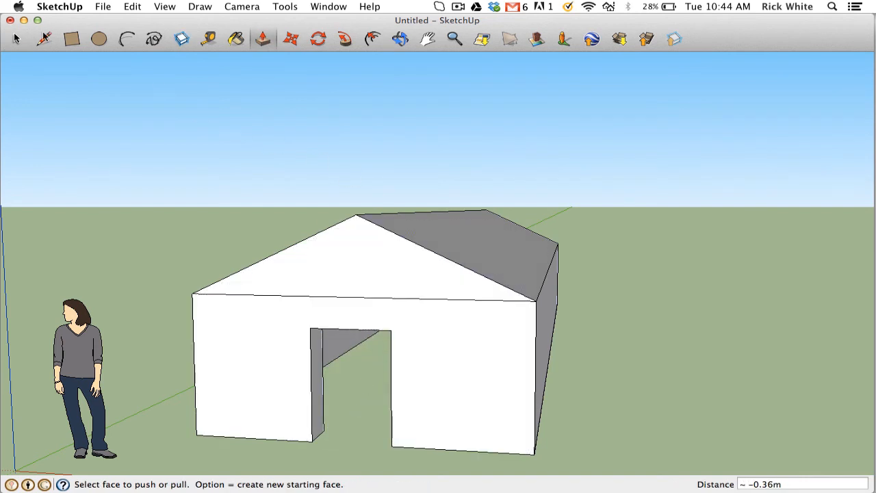
{"action": "left_click", "coordinate": [16, 39]}
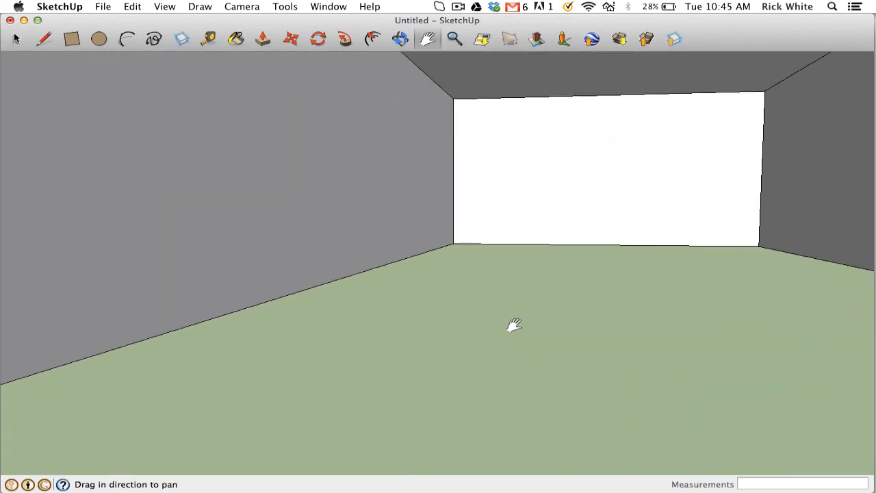
{"action": "left_click_drag", "start_coordinate": [513, 326], "coordinate": [582, 221]}
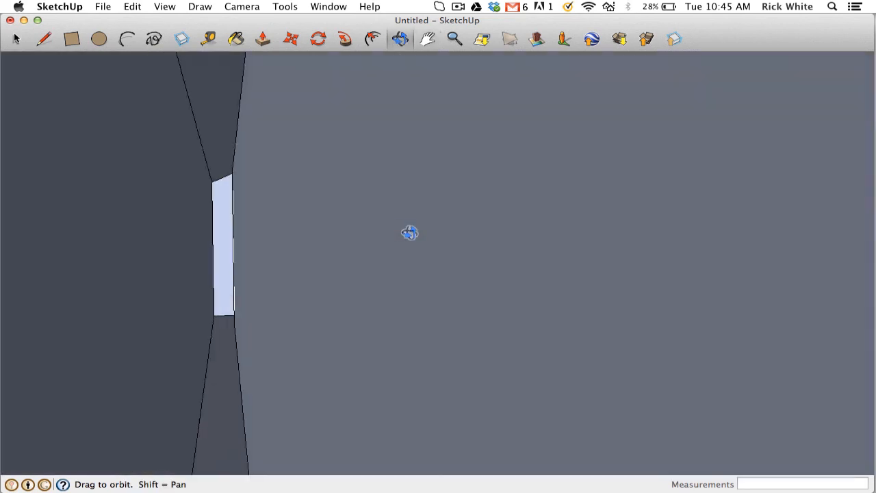
{"action": "left_click_drag", "start_coordinate": [410, 233], "coordinate": [790, 296]}
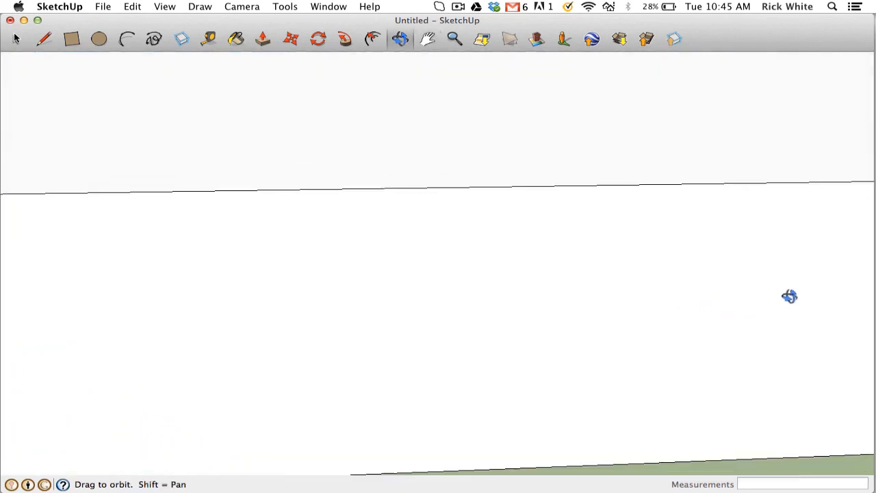
{"action": "left_click_drag", "start_coordinate": [790, 296], "coordinate": [652, 277]}
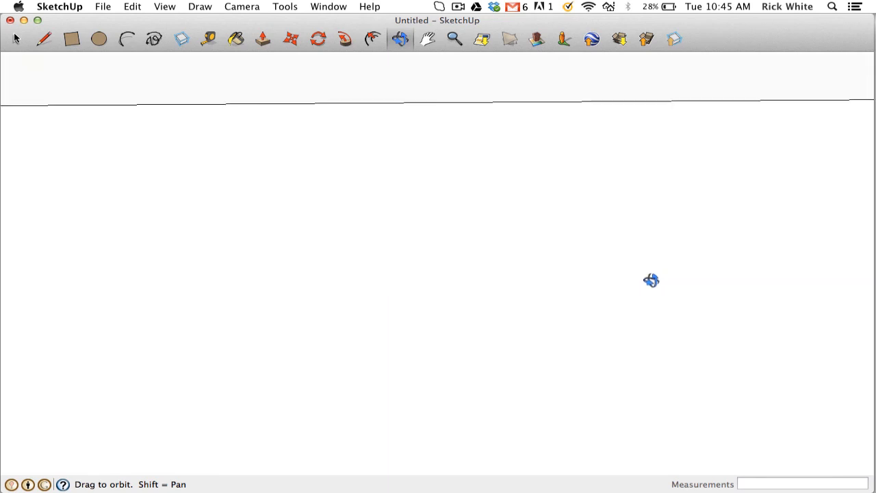
{"action": "left_click_drag", "start_coordinate": [652, 281], "coordinate": [695, 265]}
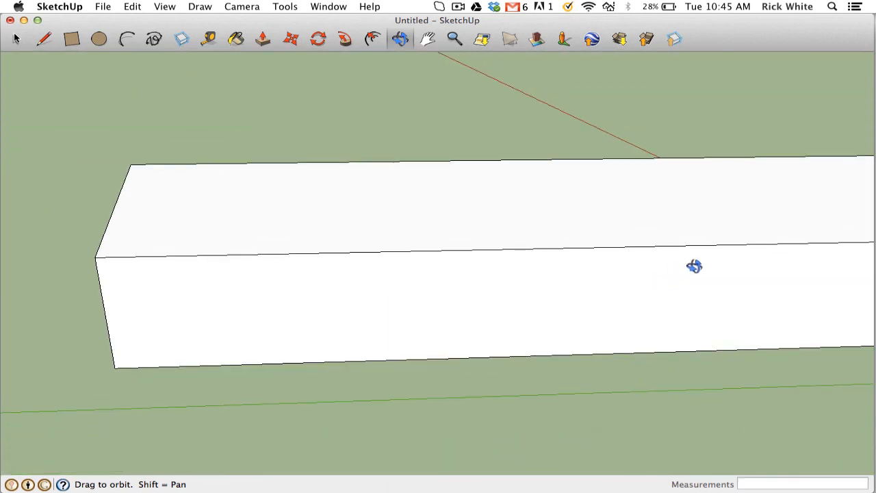
{"action": "left_click_drag", "start_coordinate": [694, 266], "coordinate": [249, 193]}
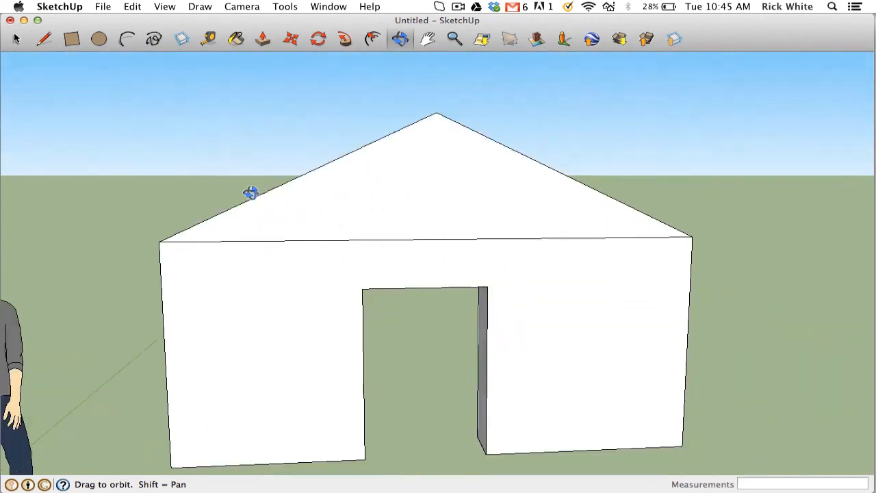
{"action": "left_click_drag", "start_coordinate": [252, 192], "coordinate": [418, 268]}
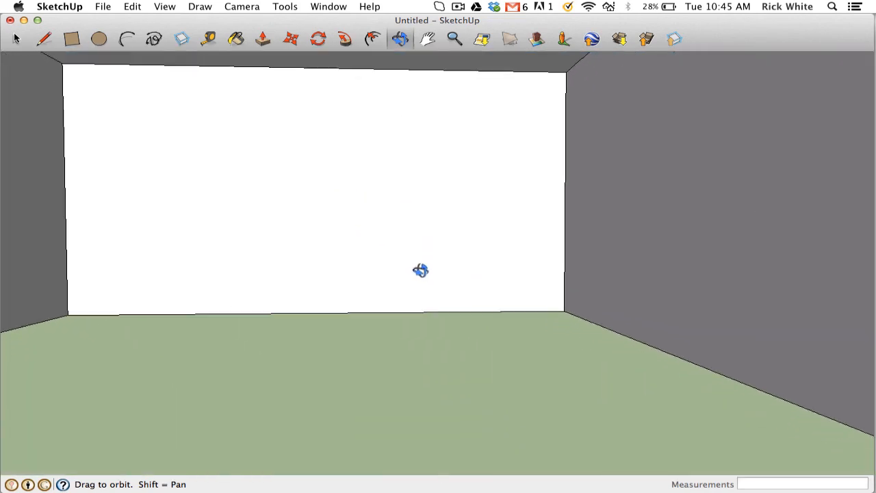
{"action": "left_click_drag", "start_coordinate": [420, 270], "coordinate": [432, 260]}
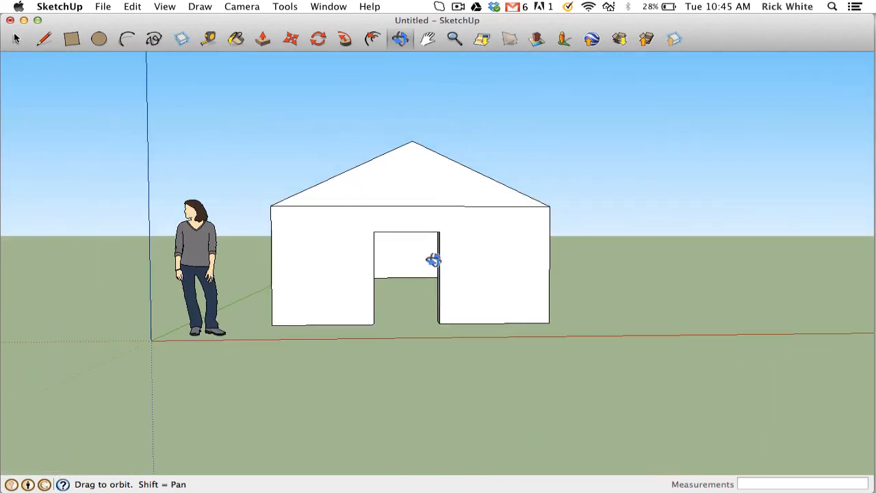
{"action": "left_click_drag", "start_coordinate": [435, 260], "coordinate": [441, 241]}
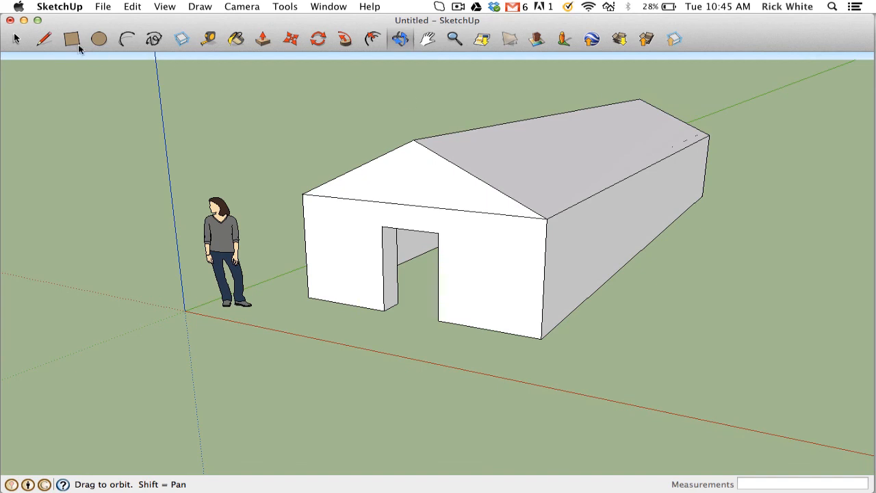
{"action": "mouse_move", "coordinate": [17, 38]}
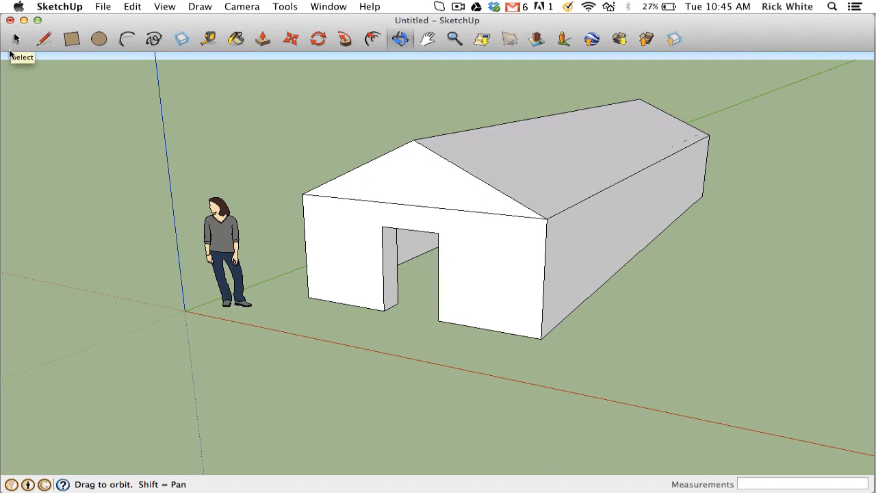
{"action": "mouse_move", "coordinate": [214, 22]}
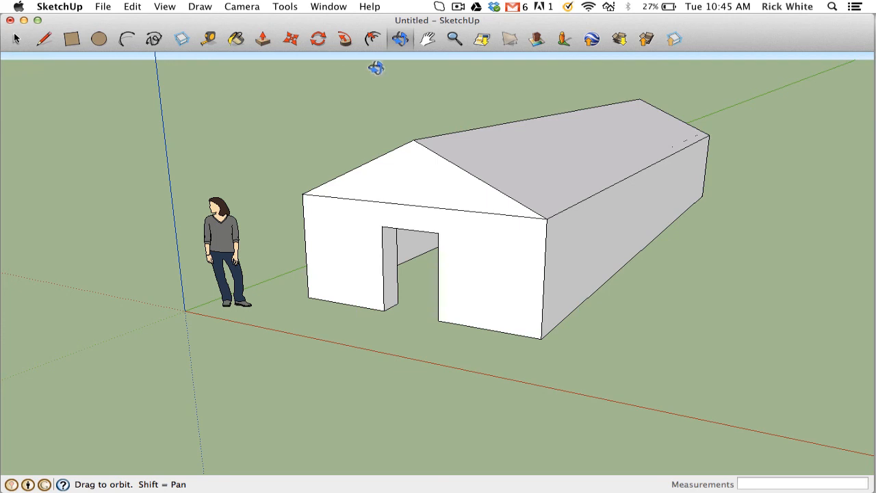
{"action": "mouse_move", "coordinate": [380, 22]}
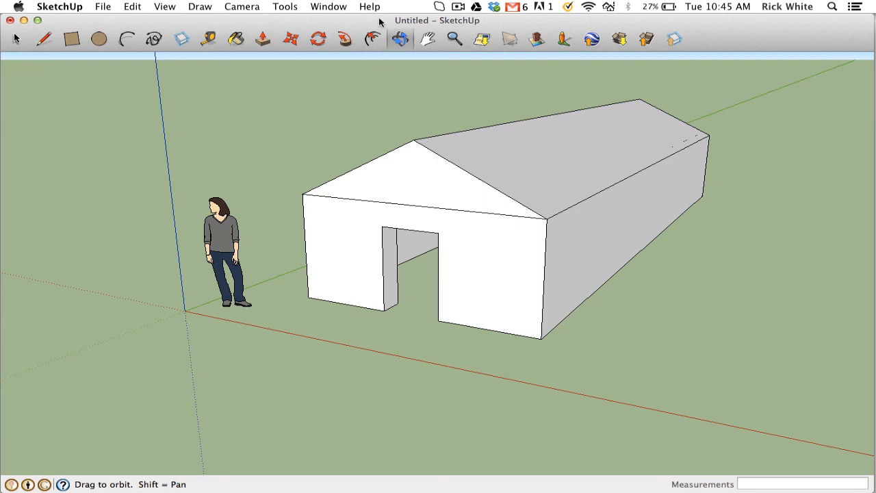